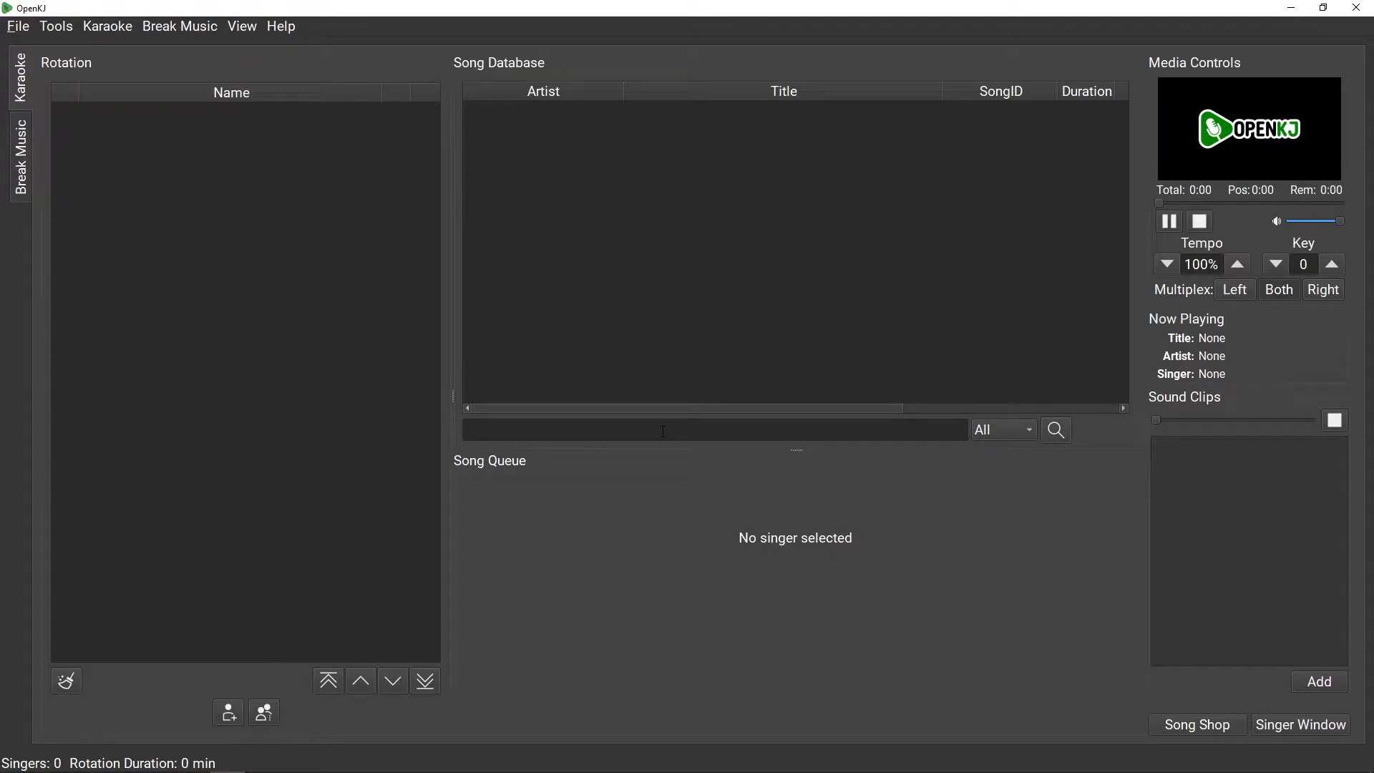
mouse_move(83, 89)
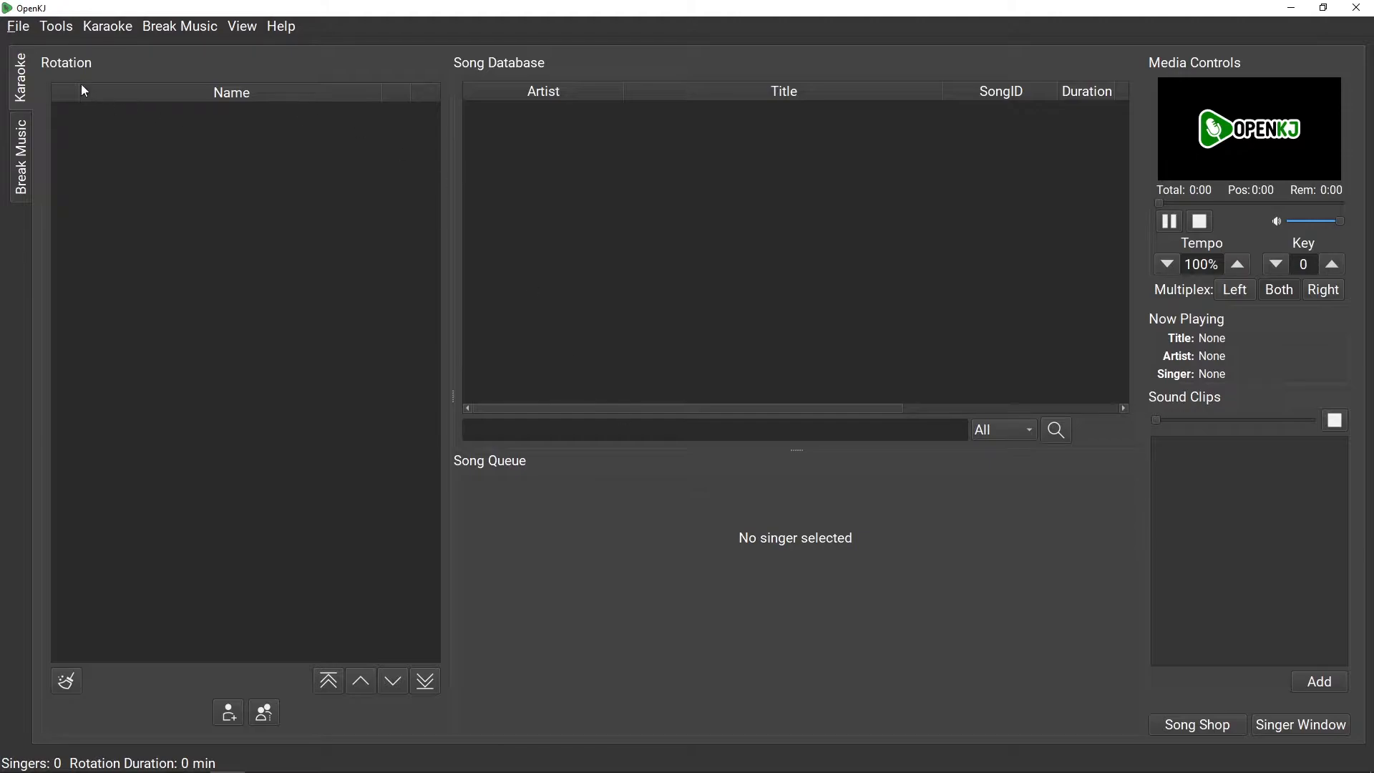
Step: Set the song database search type to Artist via the dropdown beside the search box
left_click(20, 157)
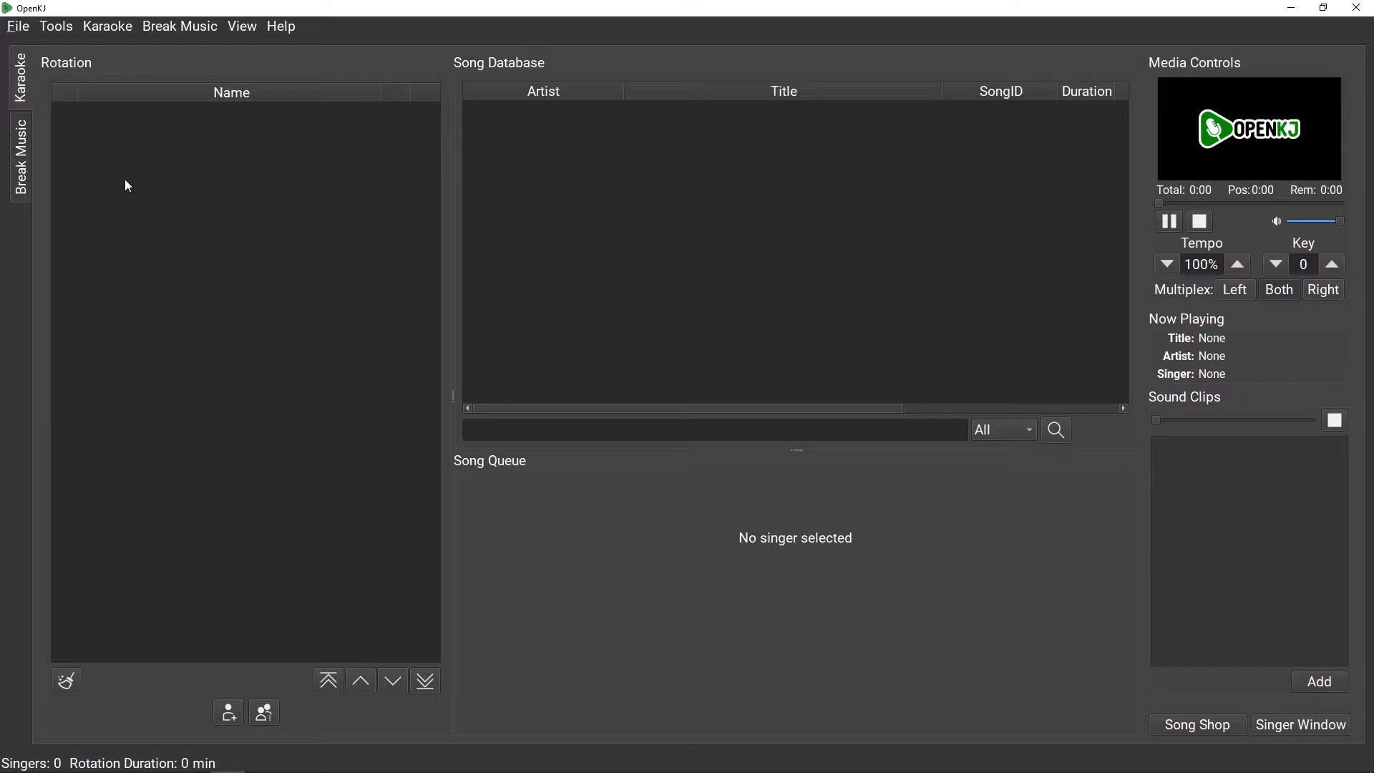
mouse_move(132, 421)
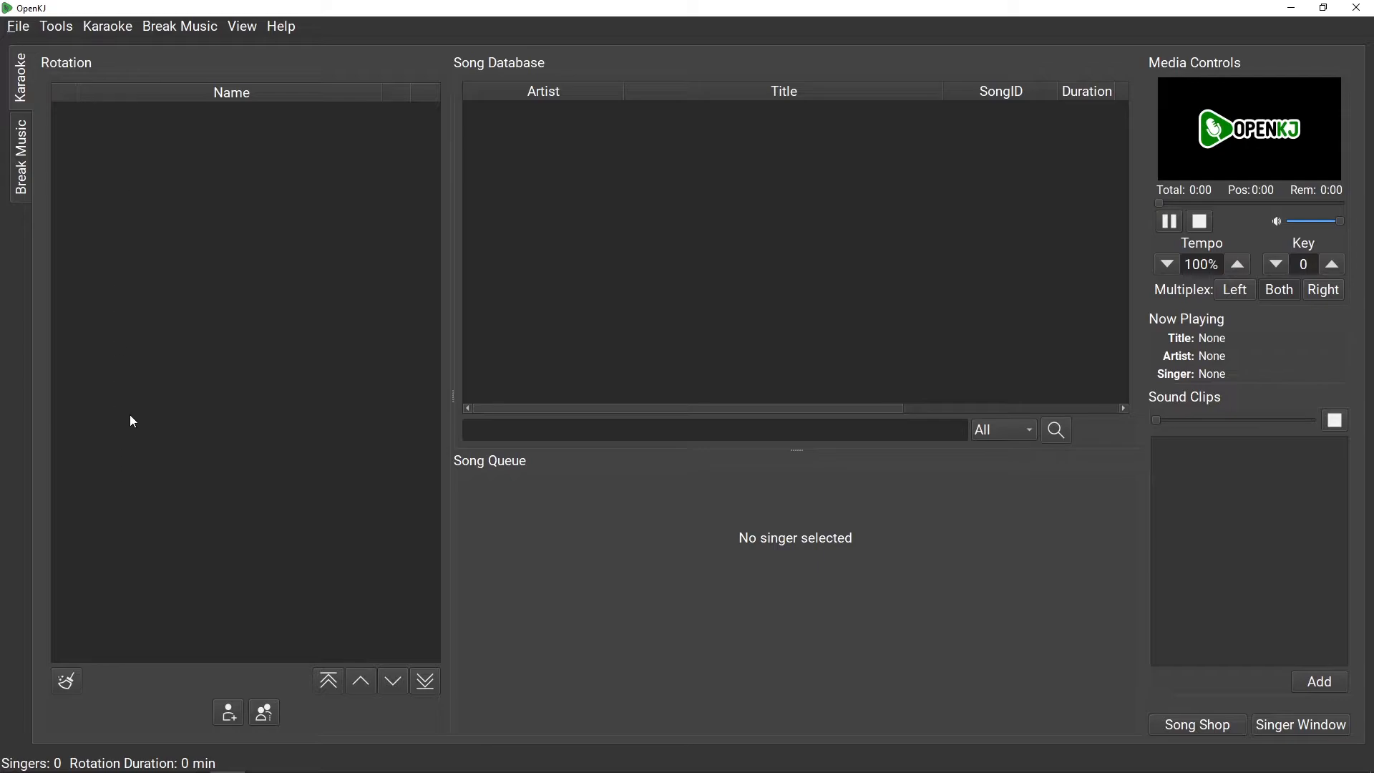
mouse_move(101, 640)
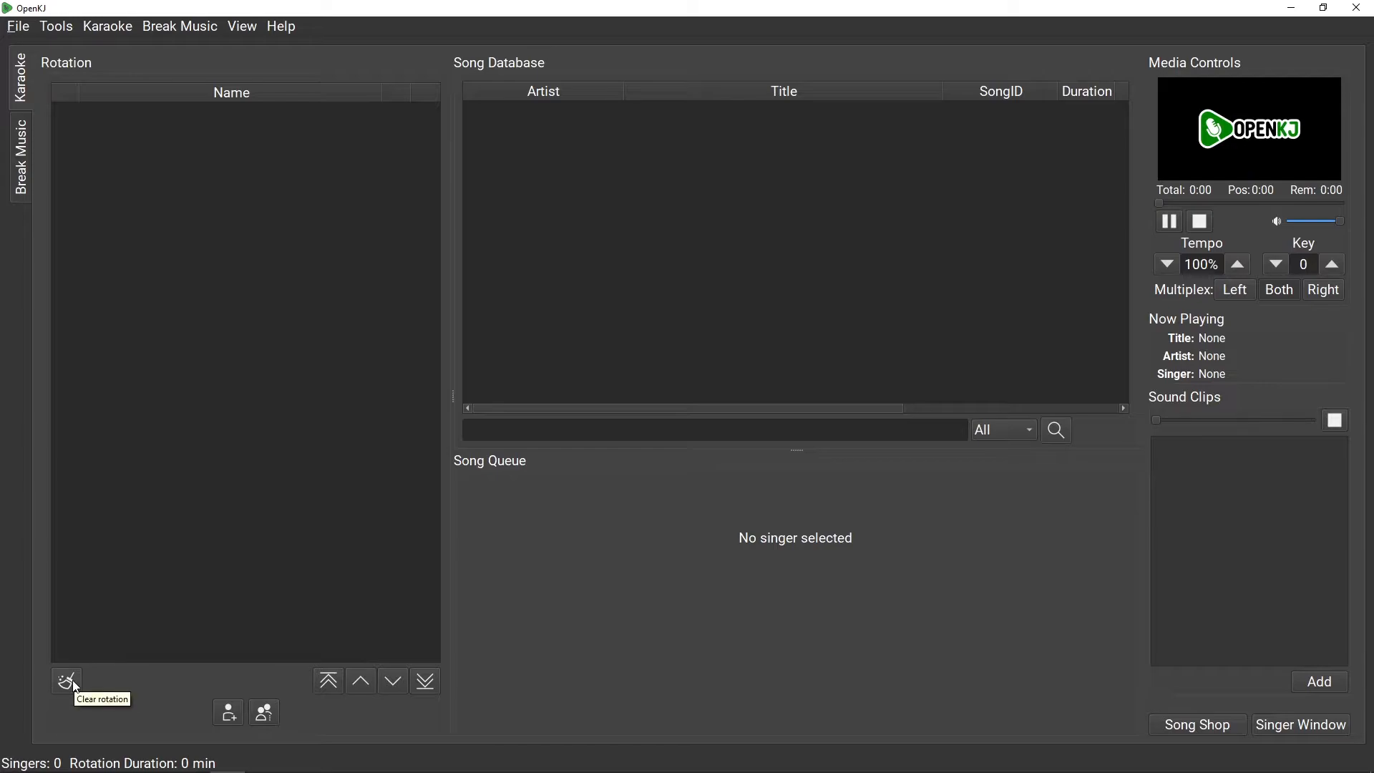
mouse_move(227, 712)
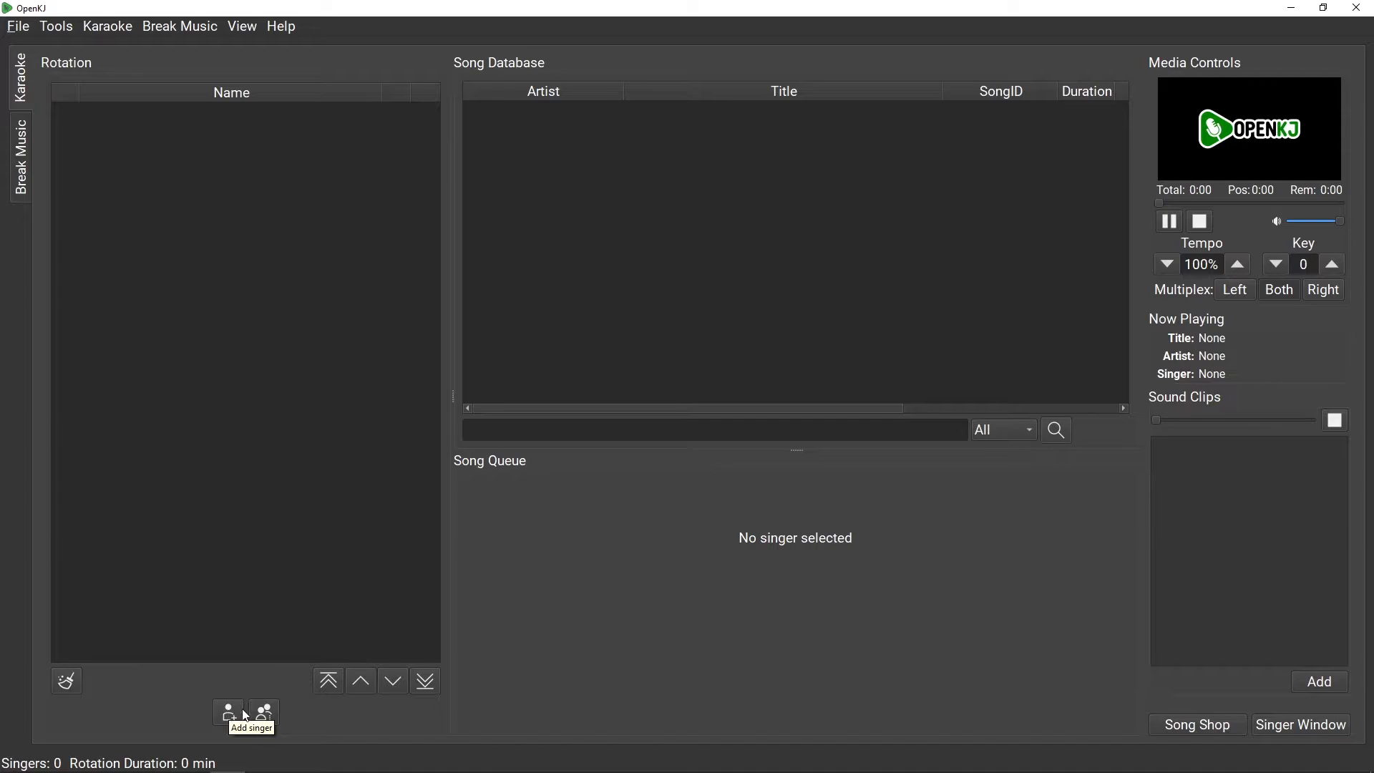
mouse_move(263, 712)
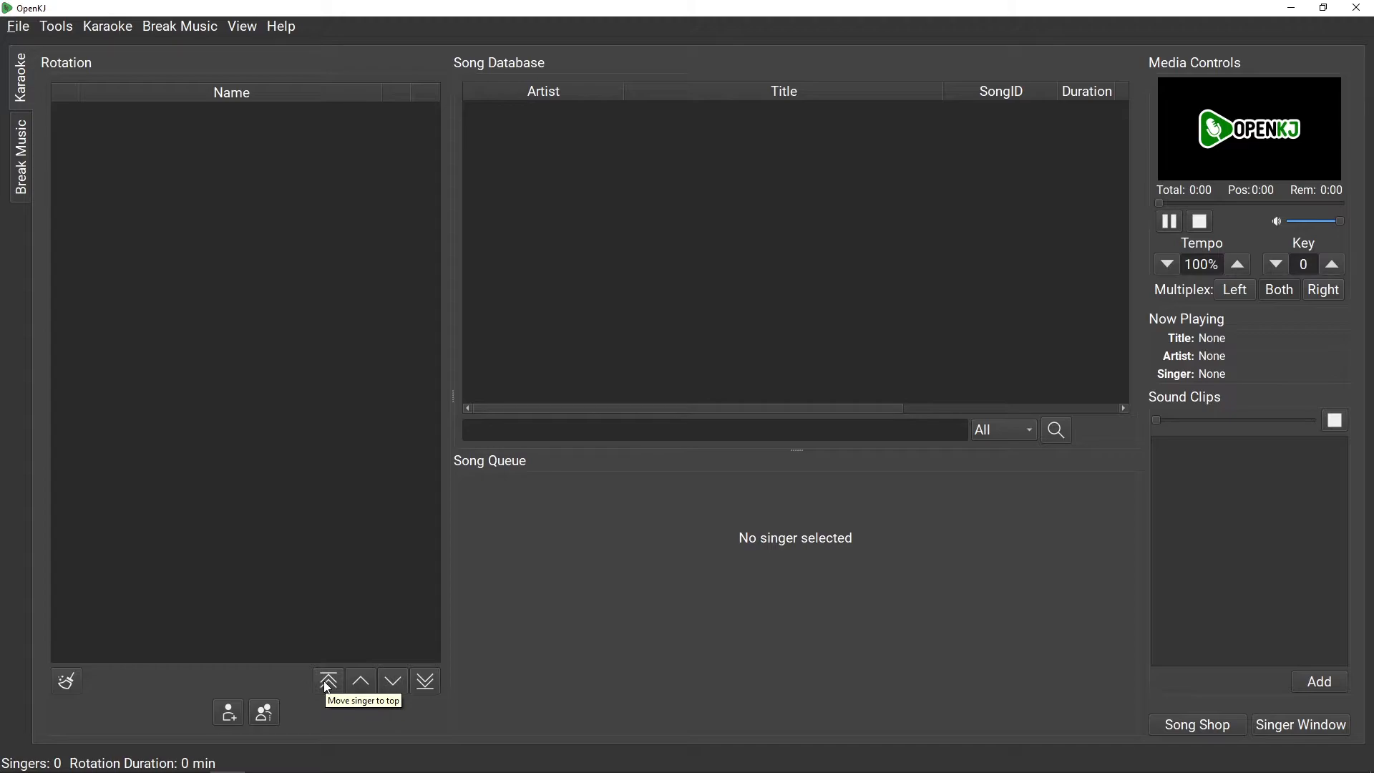
mouse_move(359, 681)
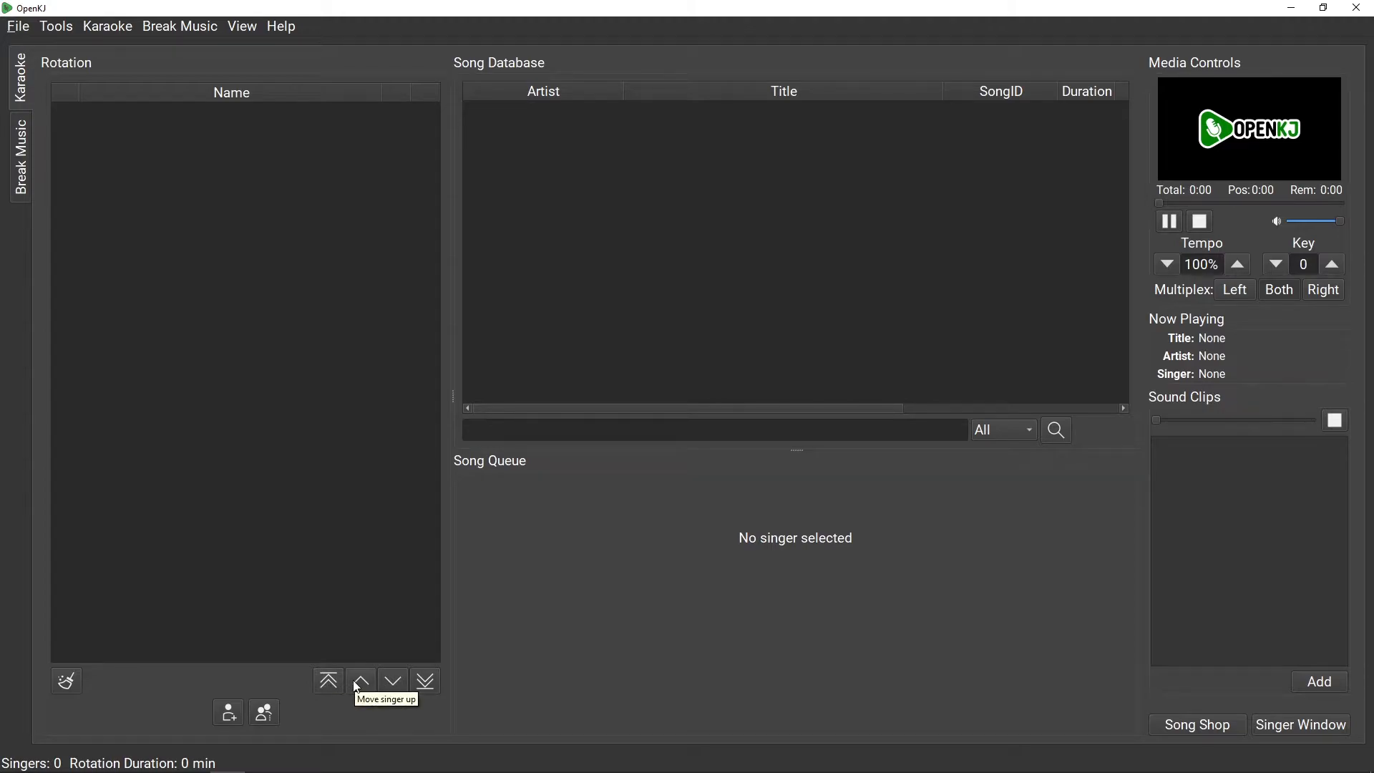
mouse_move(393, 681)
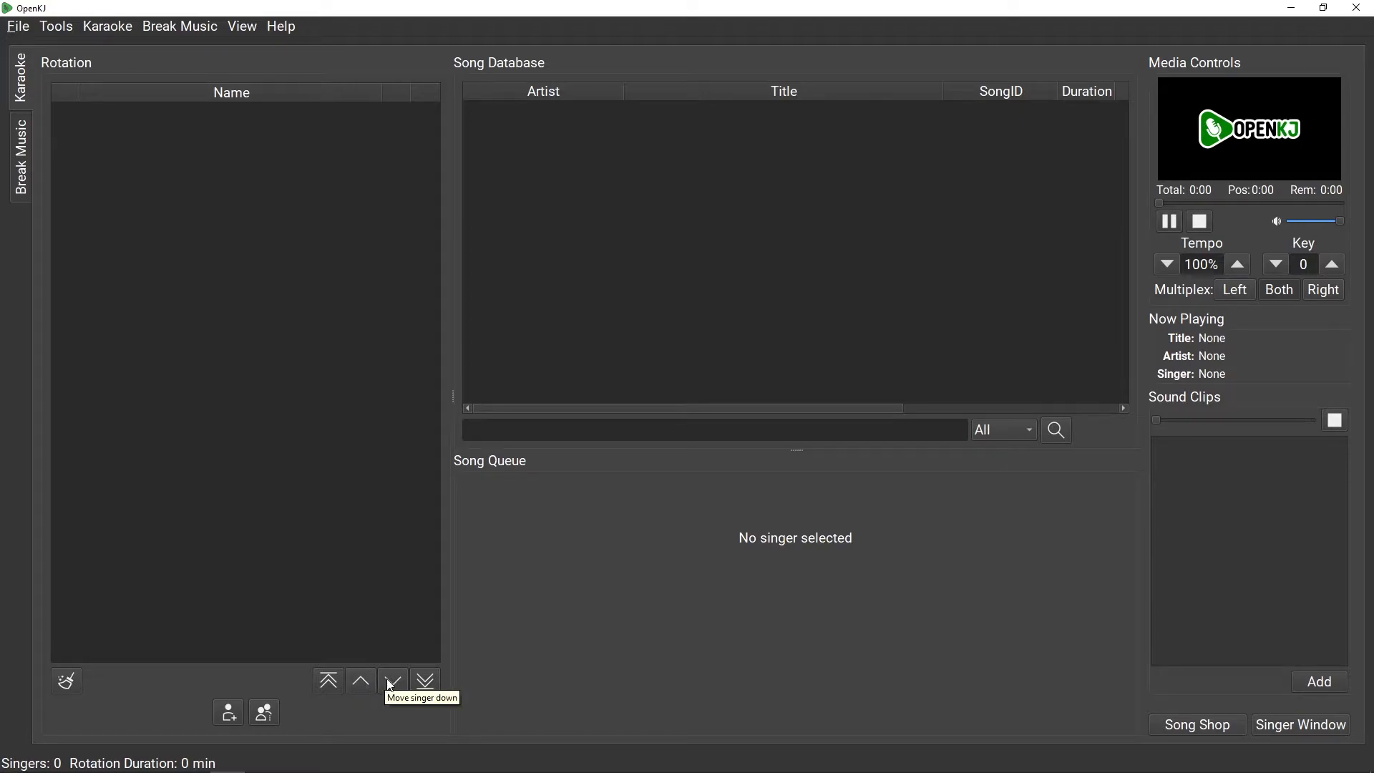
mouse_move(425, 681)
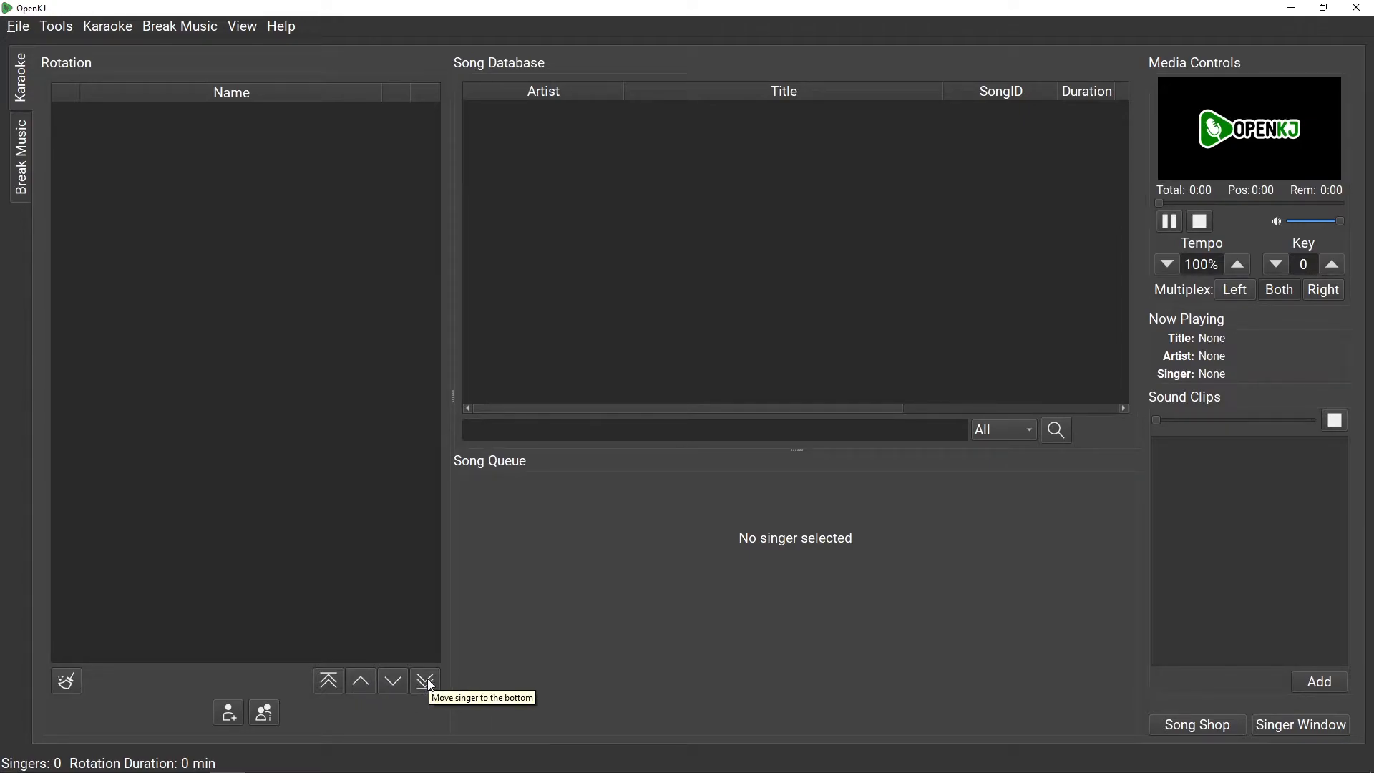
mouse_move(644, 312)
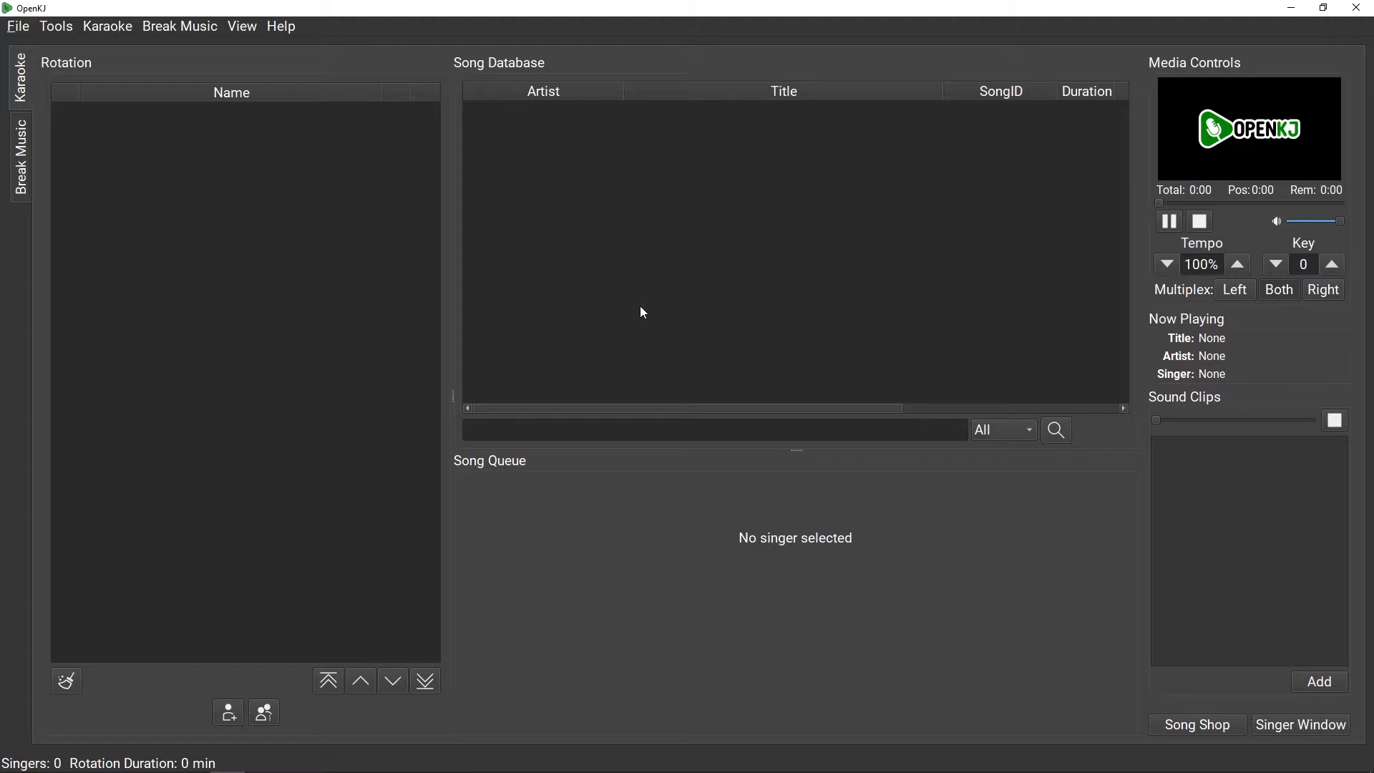
mouse_move(643, 309)
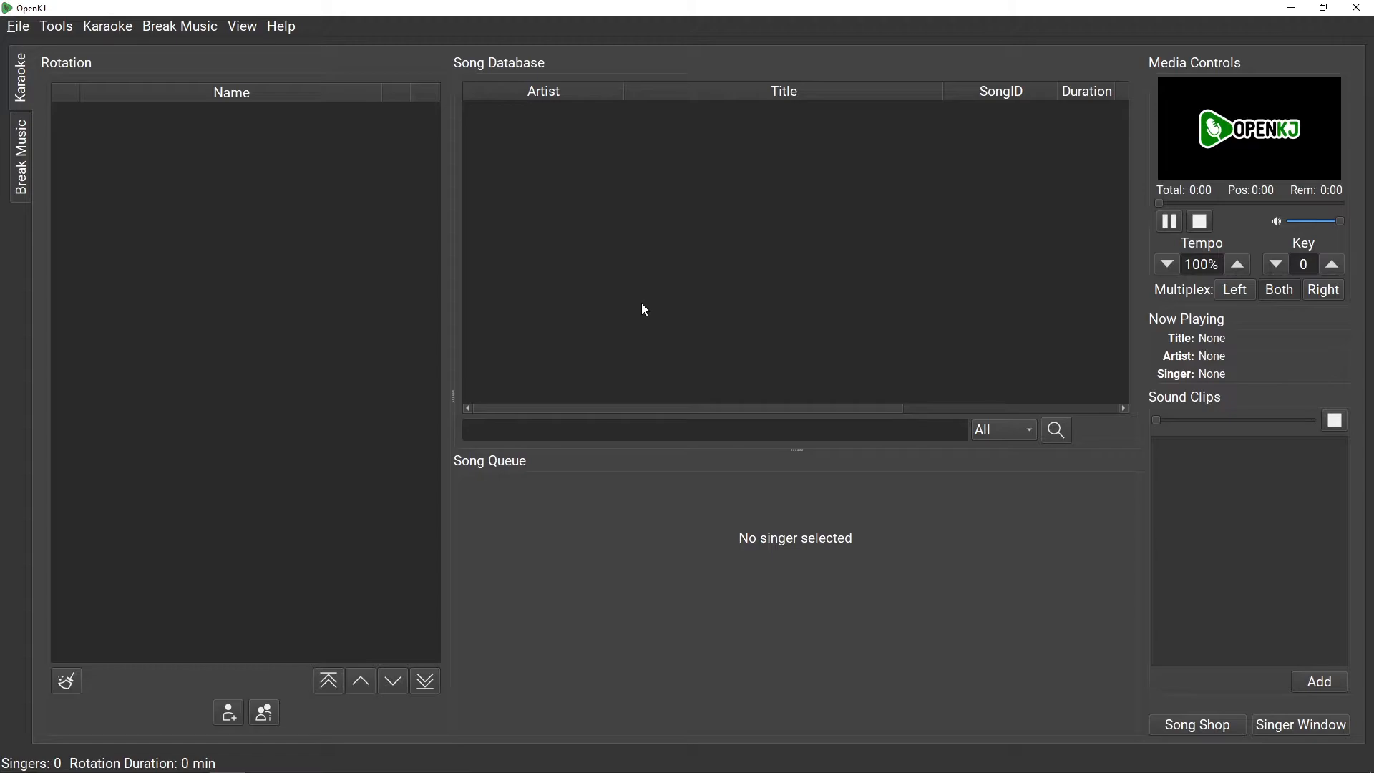
mouse_move(619, 192)
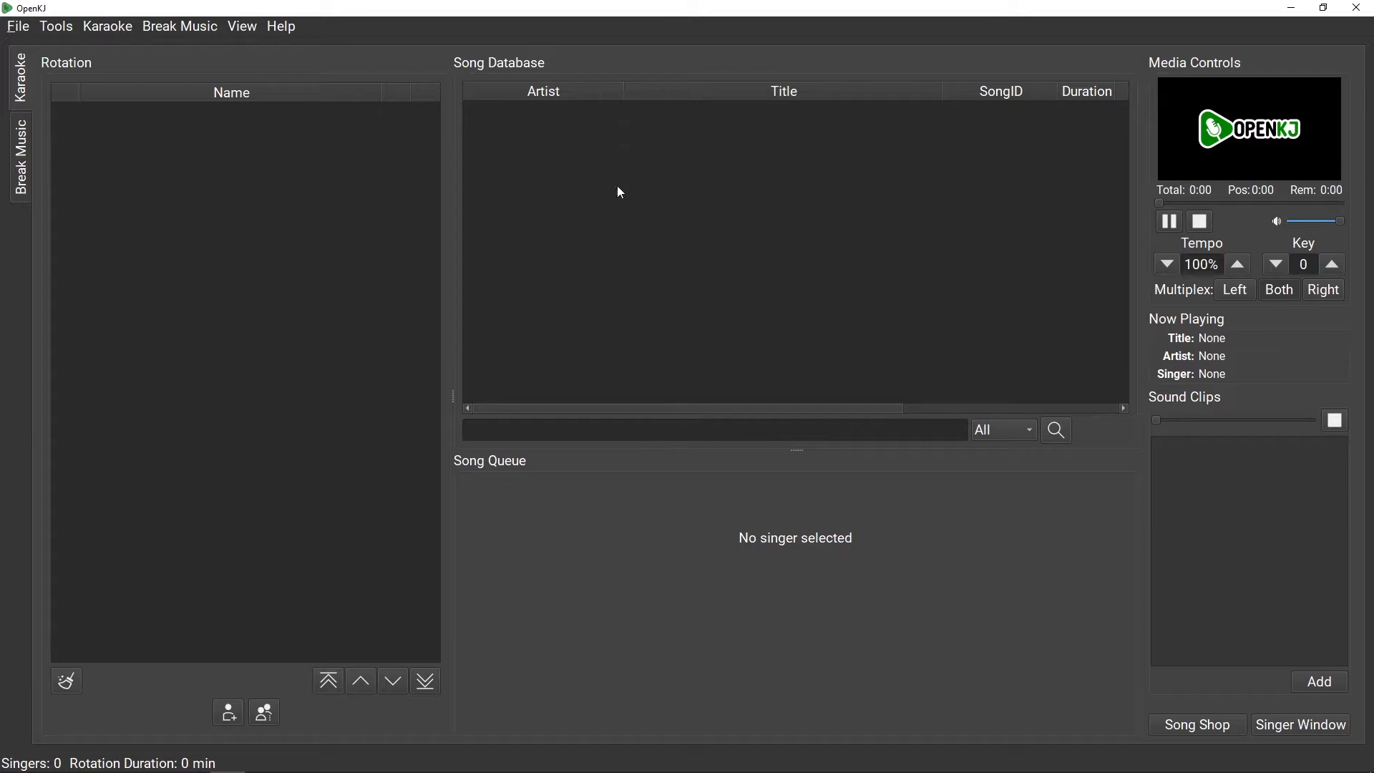
left_click(714, 430)
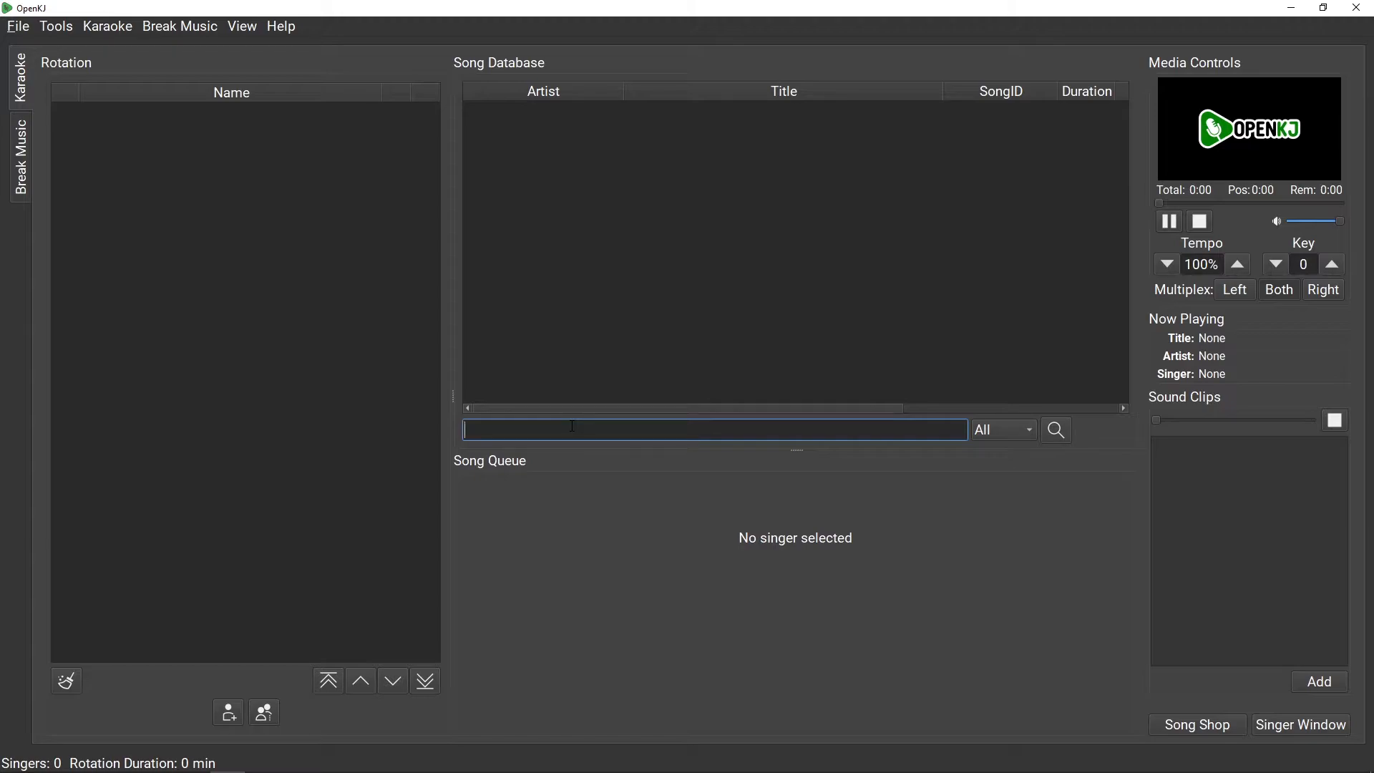
mouse_move(995, 436)
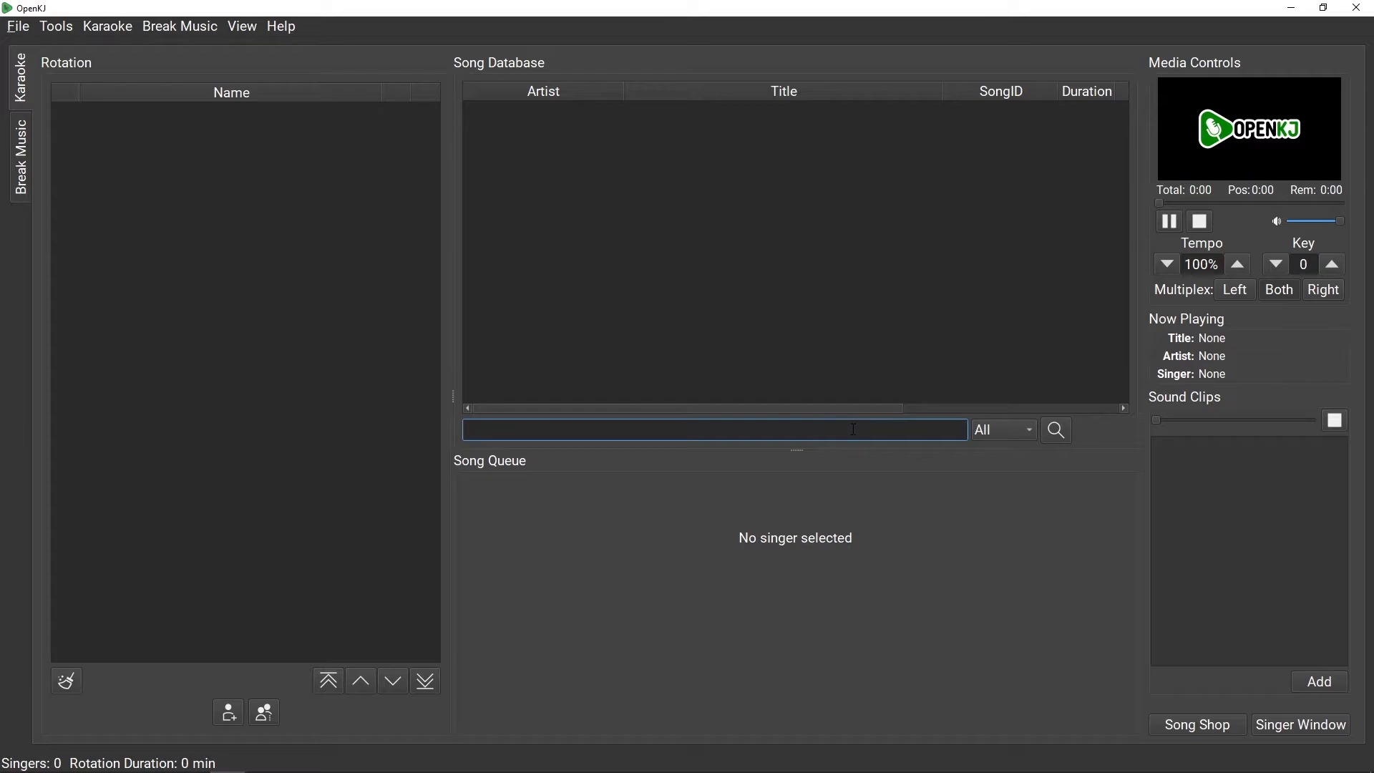
left_click(1002, 430)
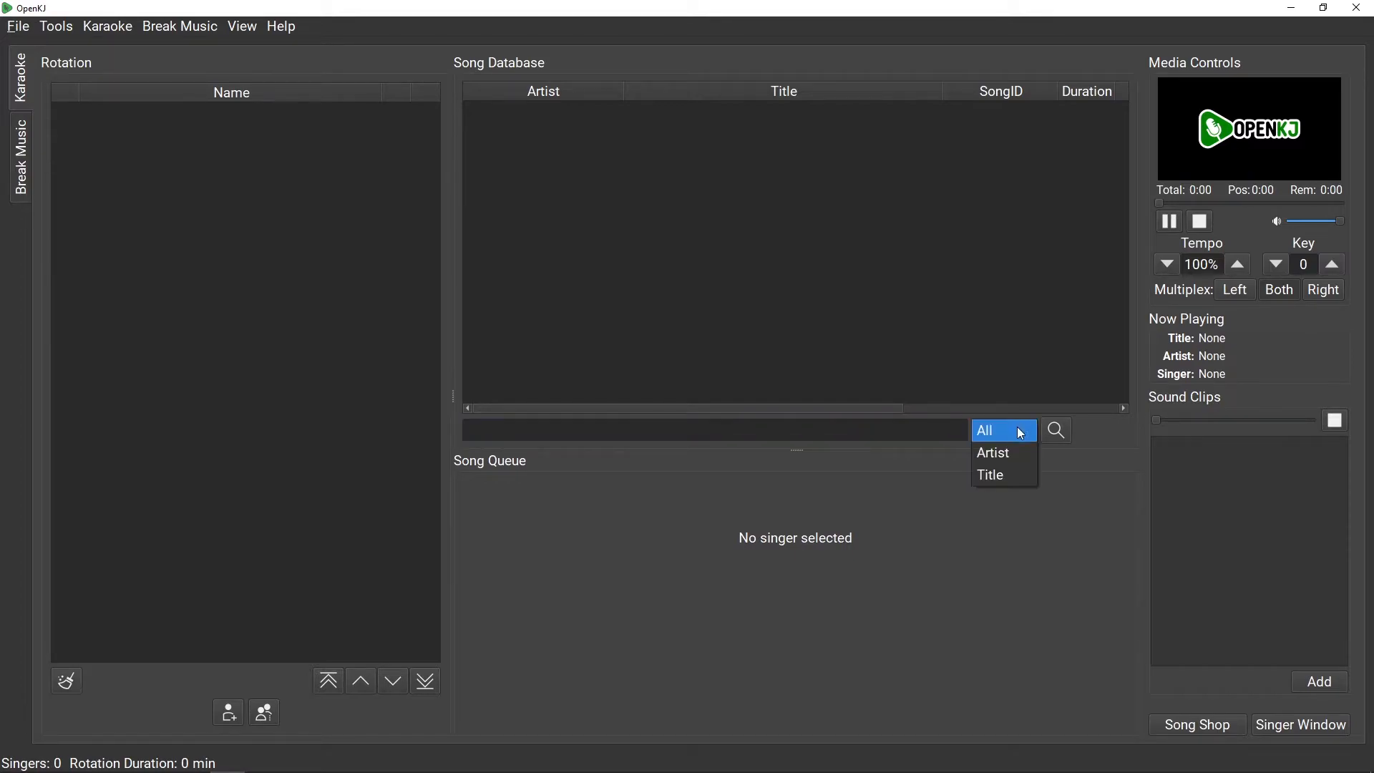
left_click(992, 452)
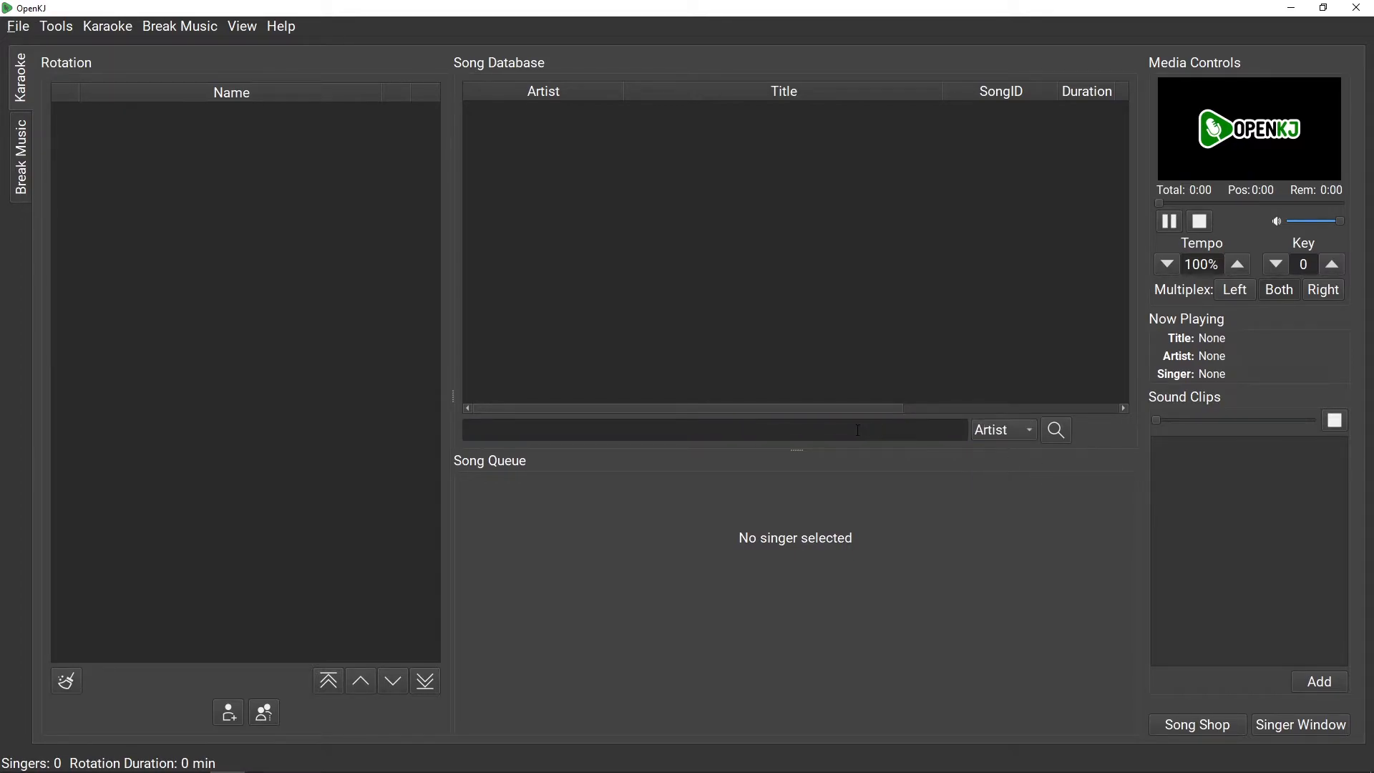
left_click(1002, 430)
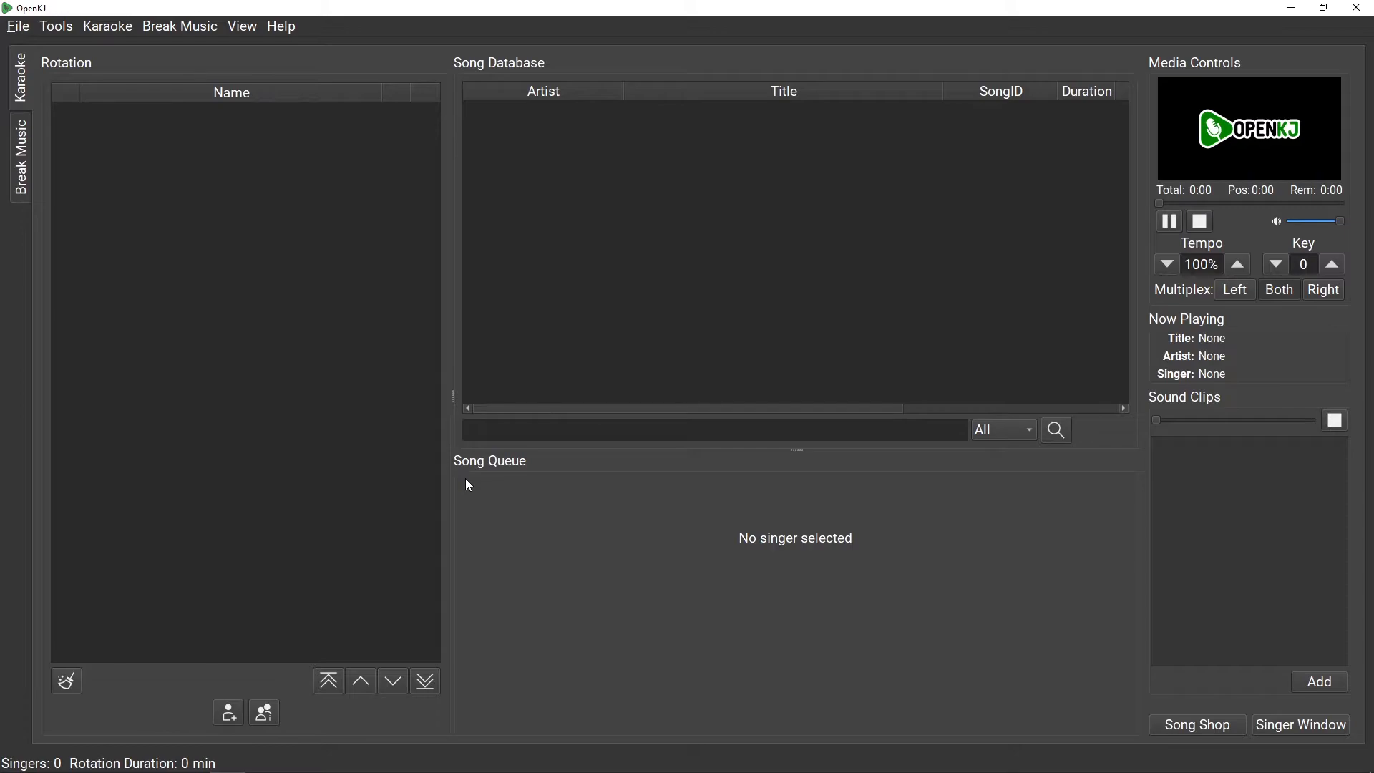
mouse_move(572, 564)
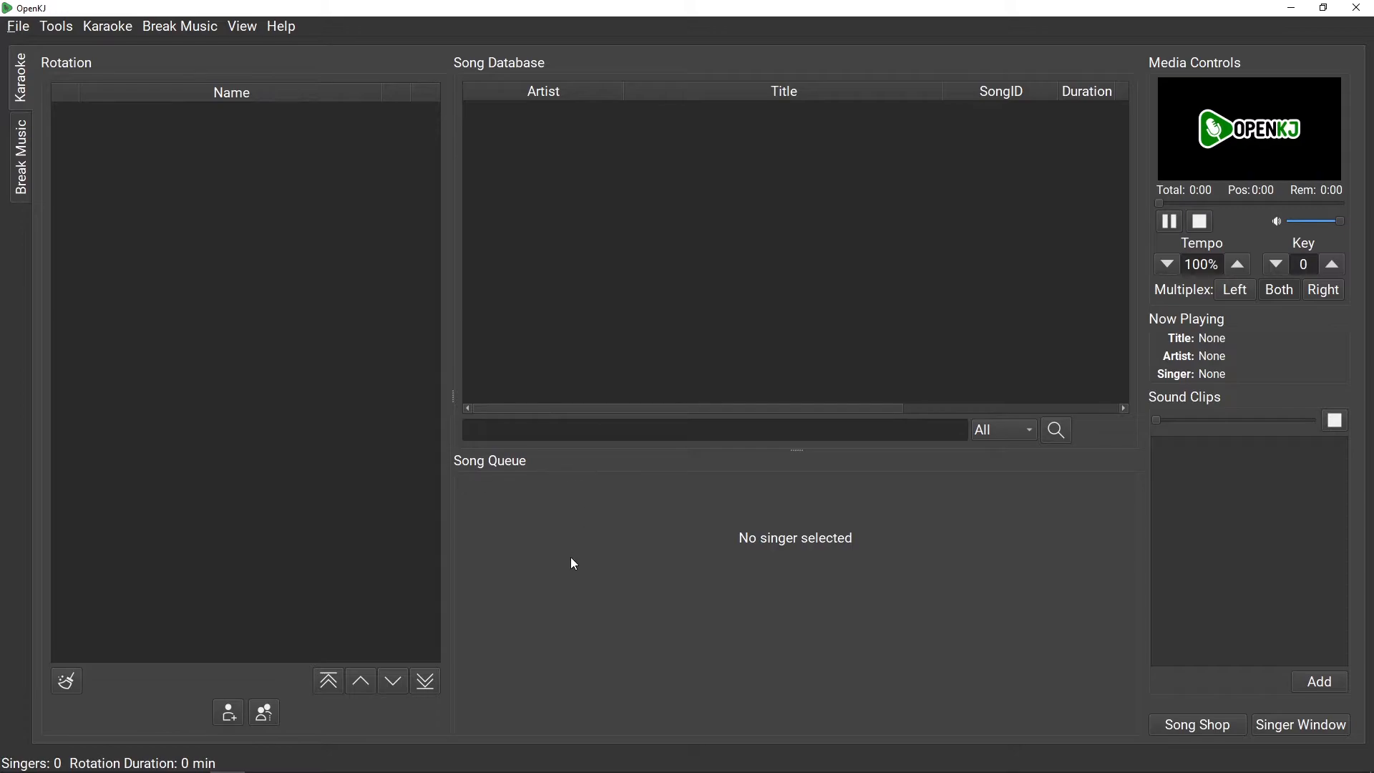
mouse_move(1083, 324)
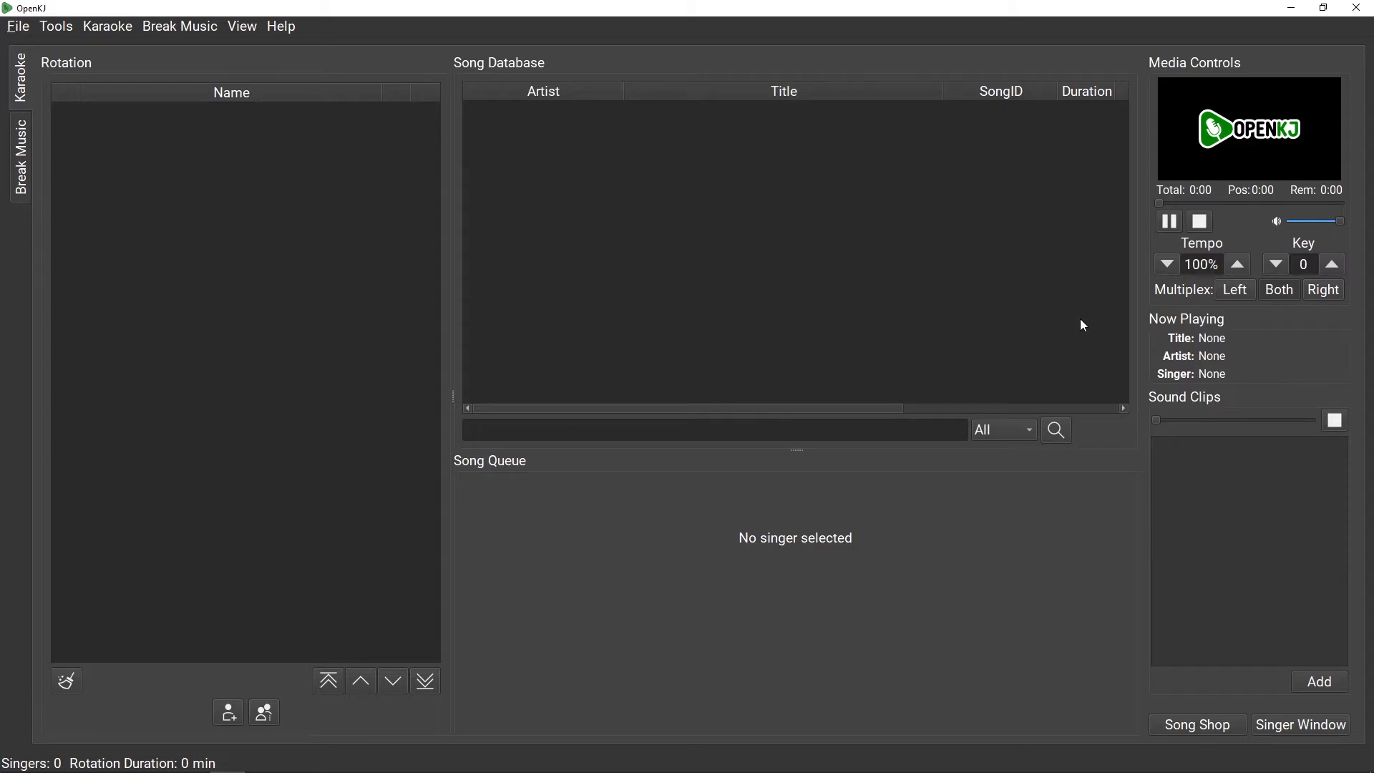
mouse_move(1081, 324)
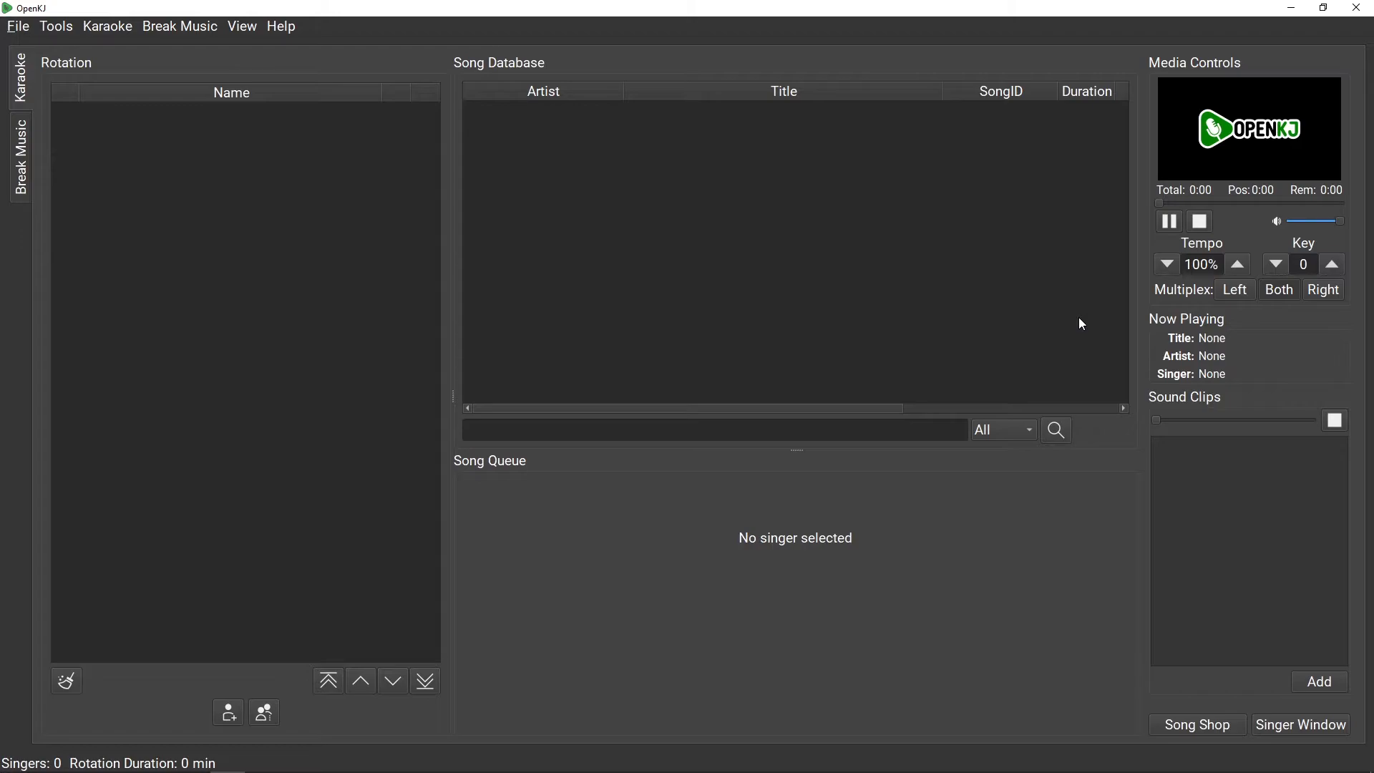
mouse_move(995, 314)
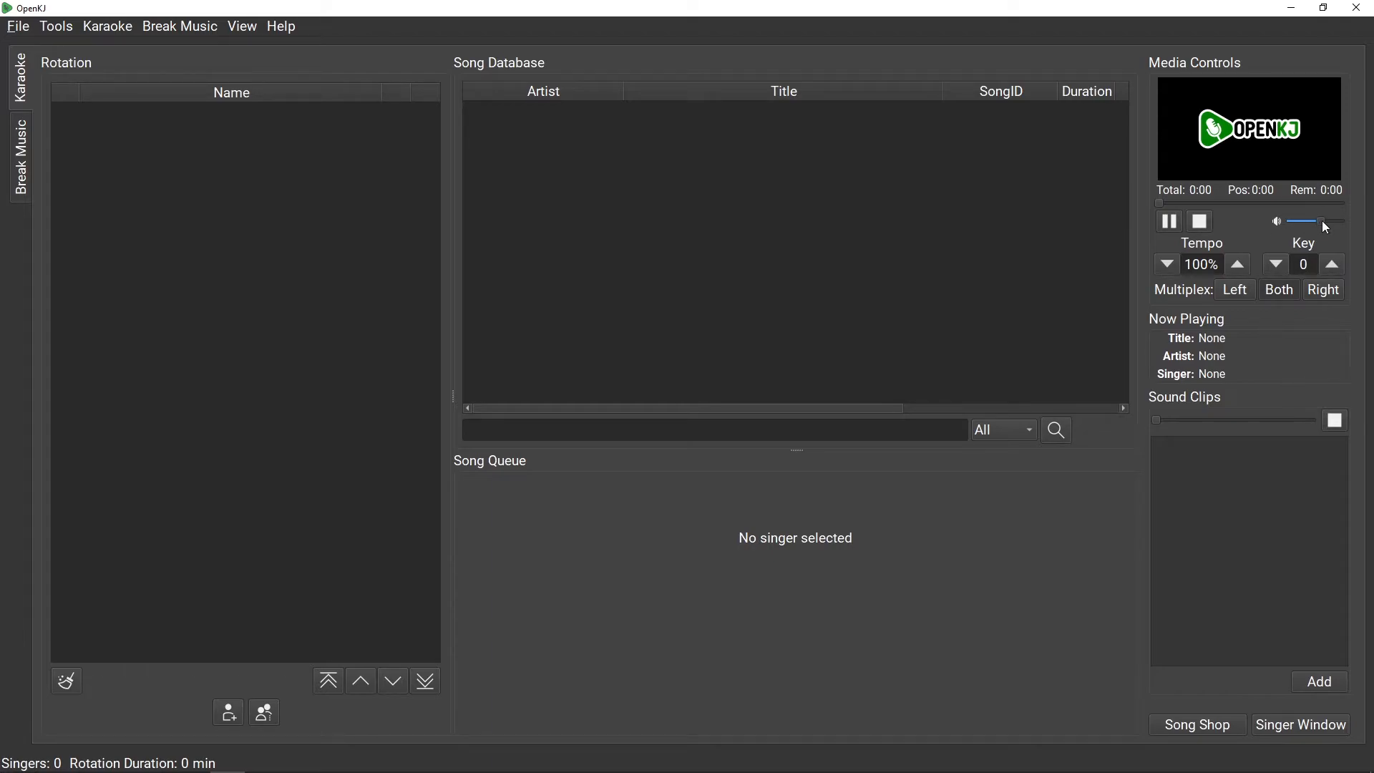
left_click_drag(1306, 221, 1332, 221)
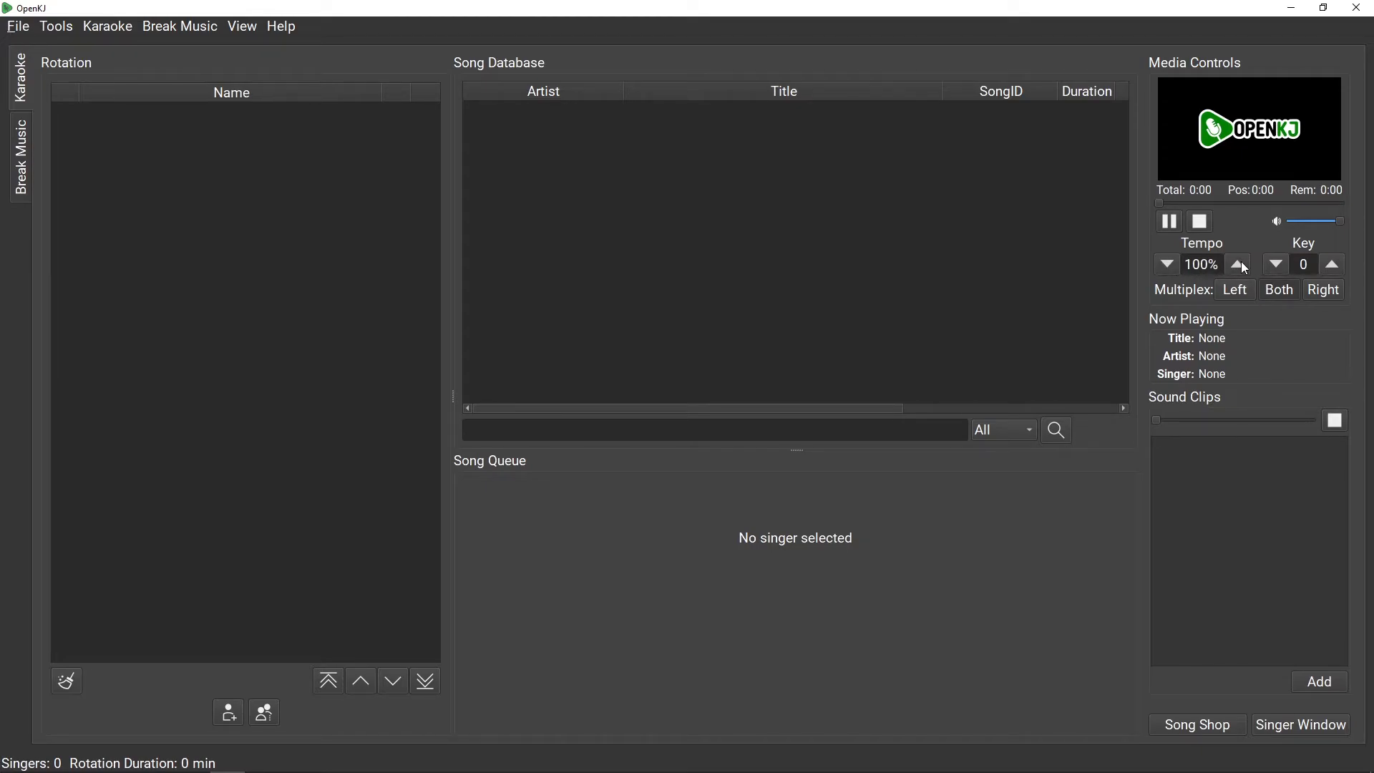
mouse_move(1331, 264)
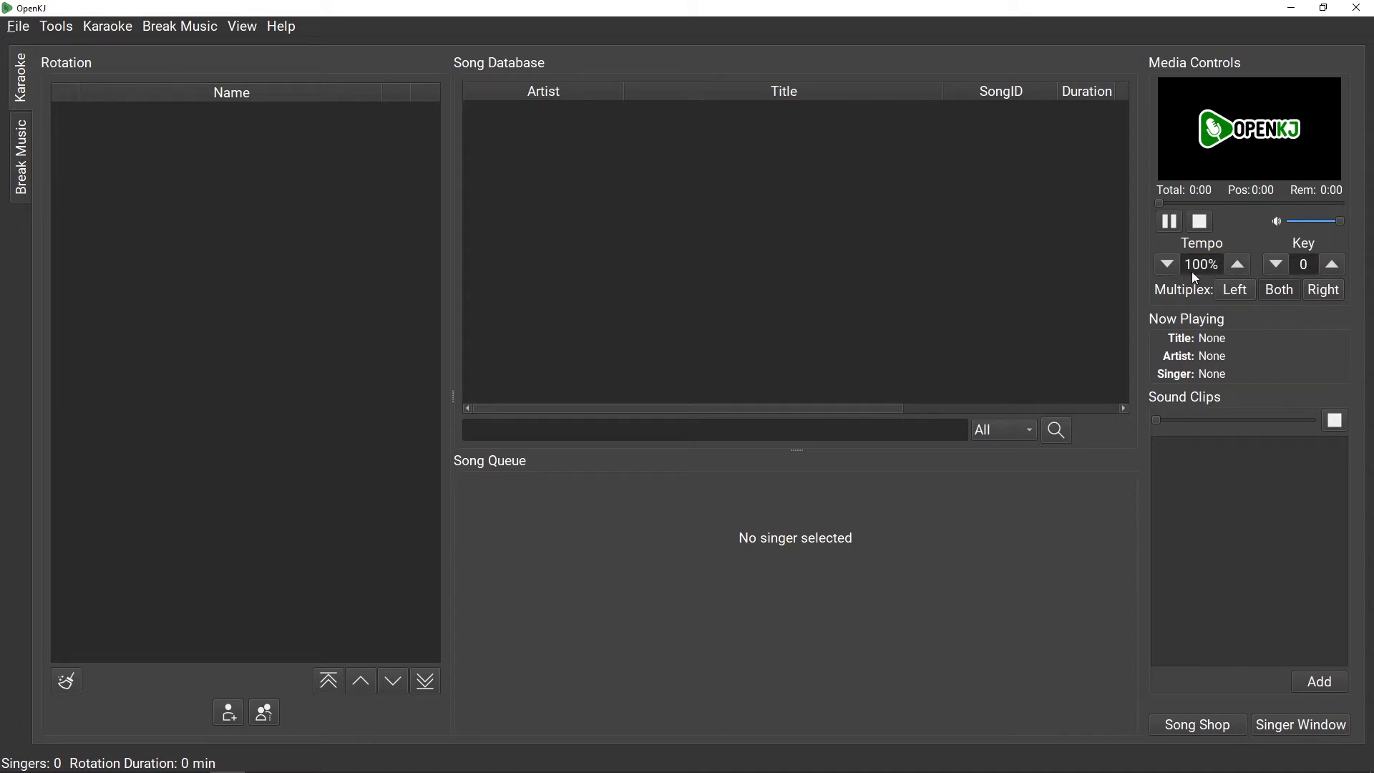
mouse_move(1194, 296)
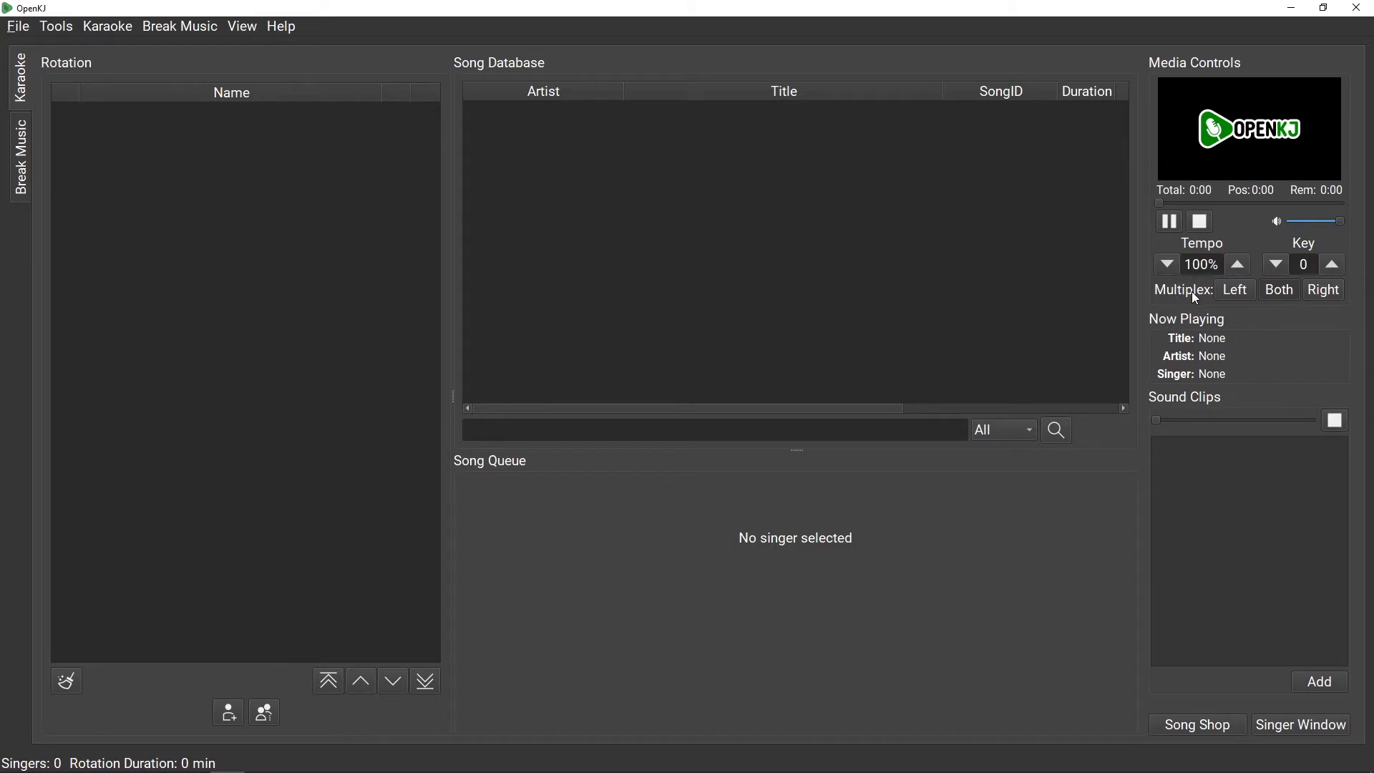
mouse_move(1200, 307)
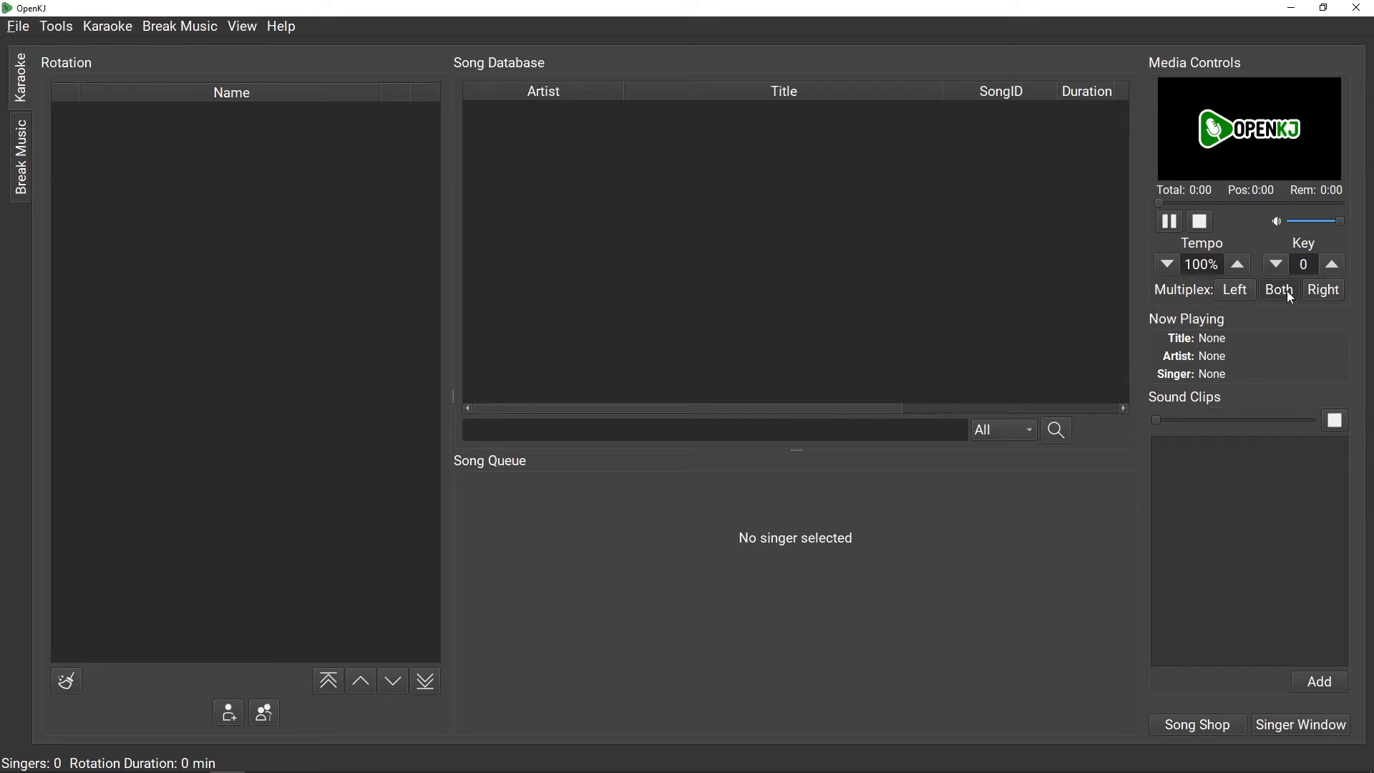
mouse_move(1294, 320)
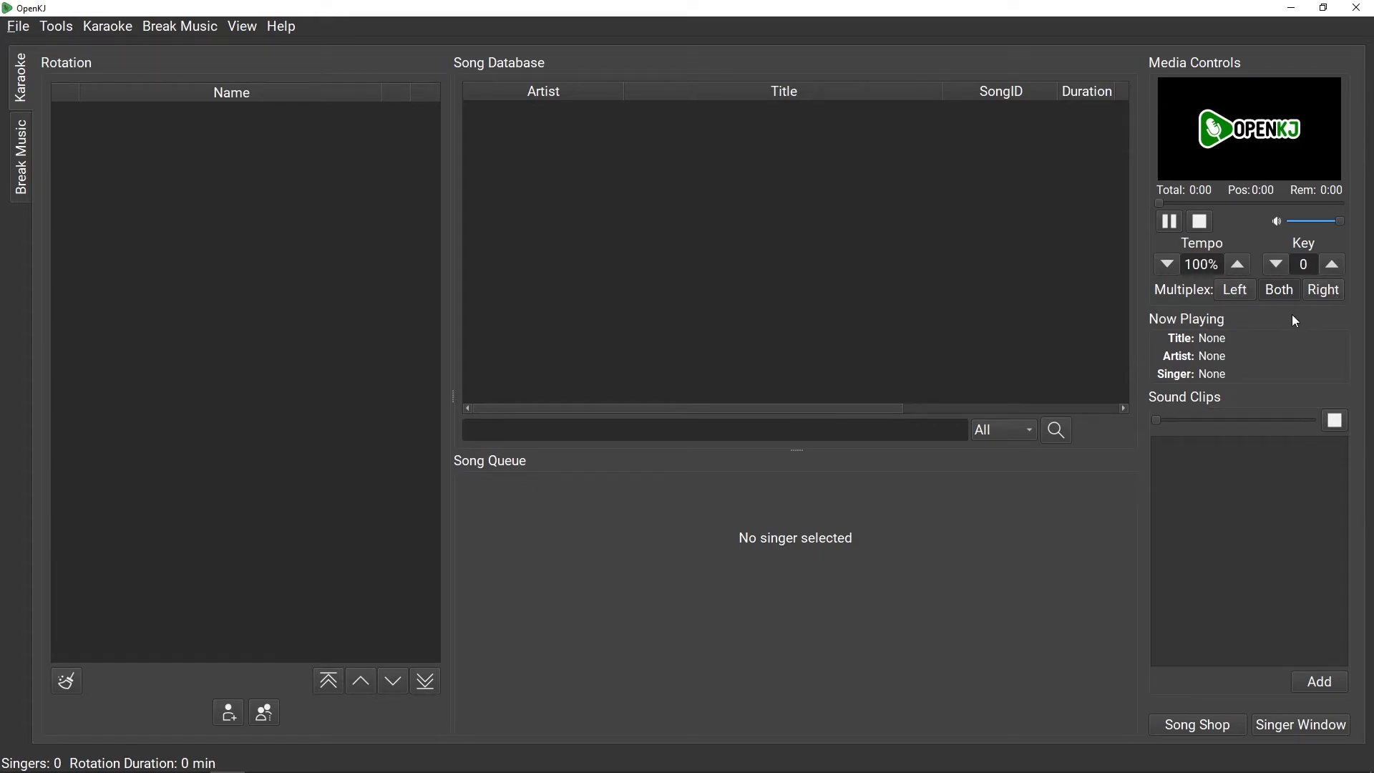
mouse_move(1266, 349)
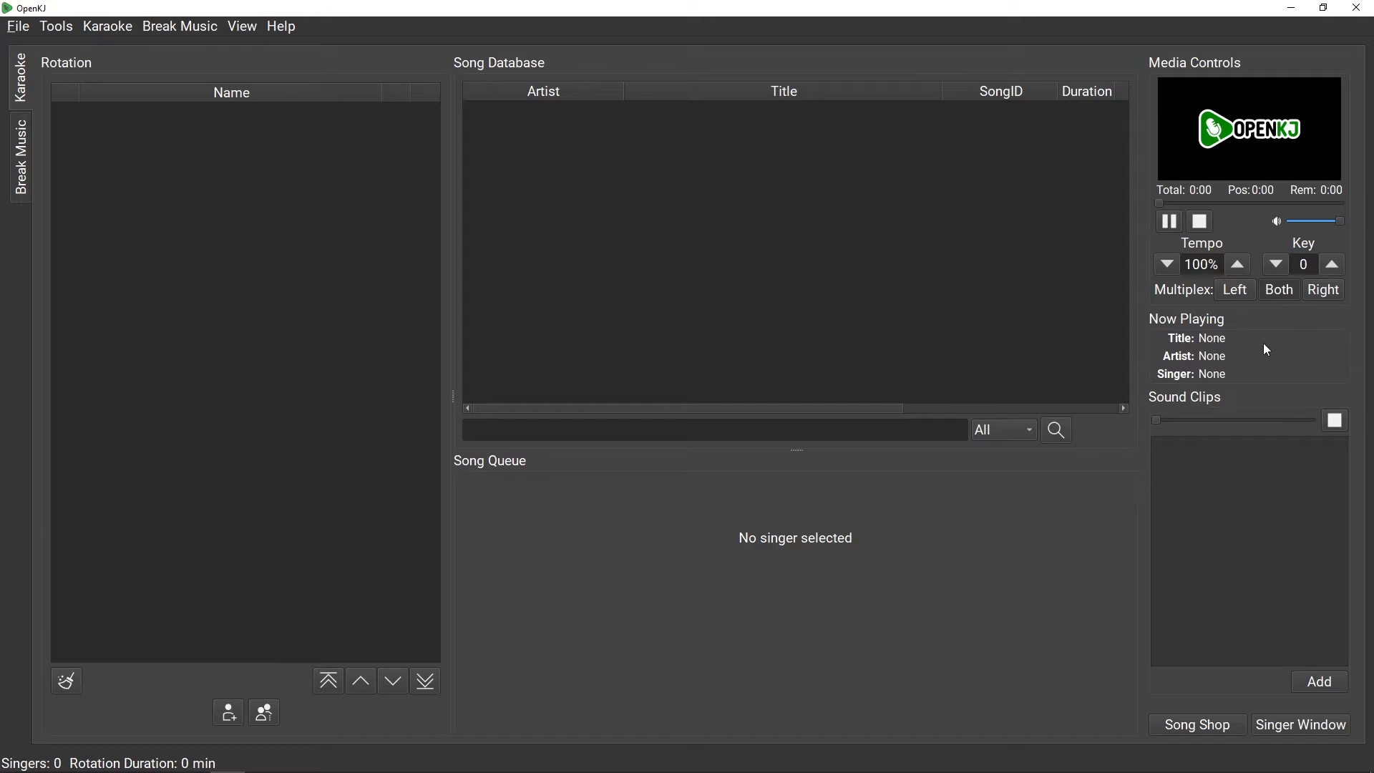
mouse_move(1238, 366)
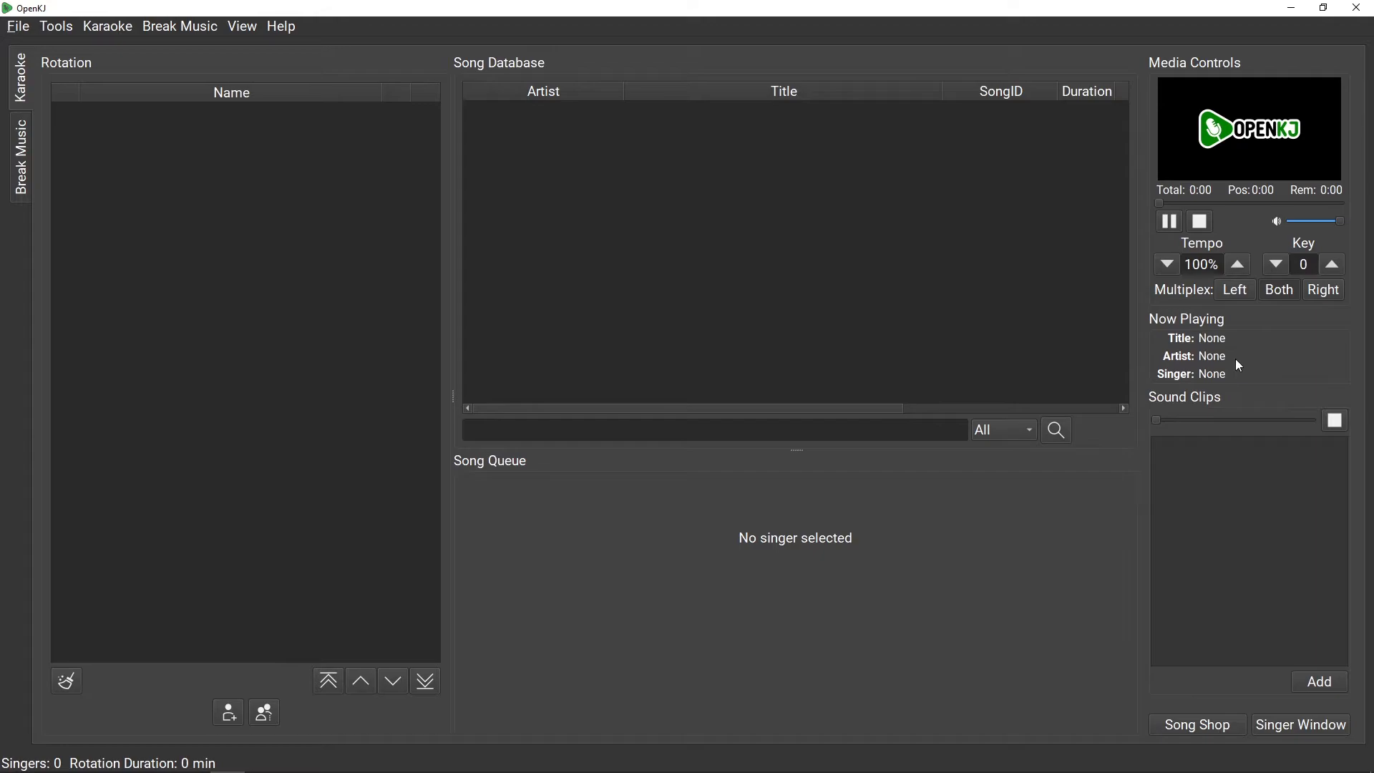
mouse_move(1238, 379)
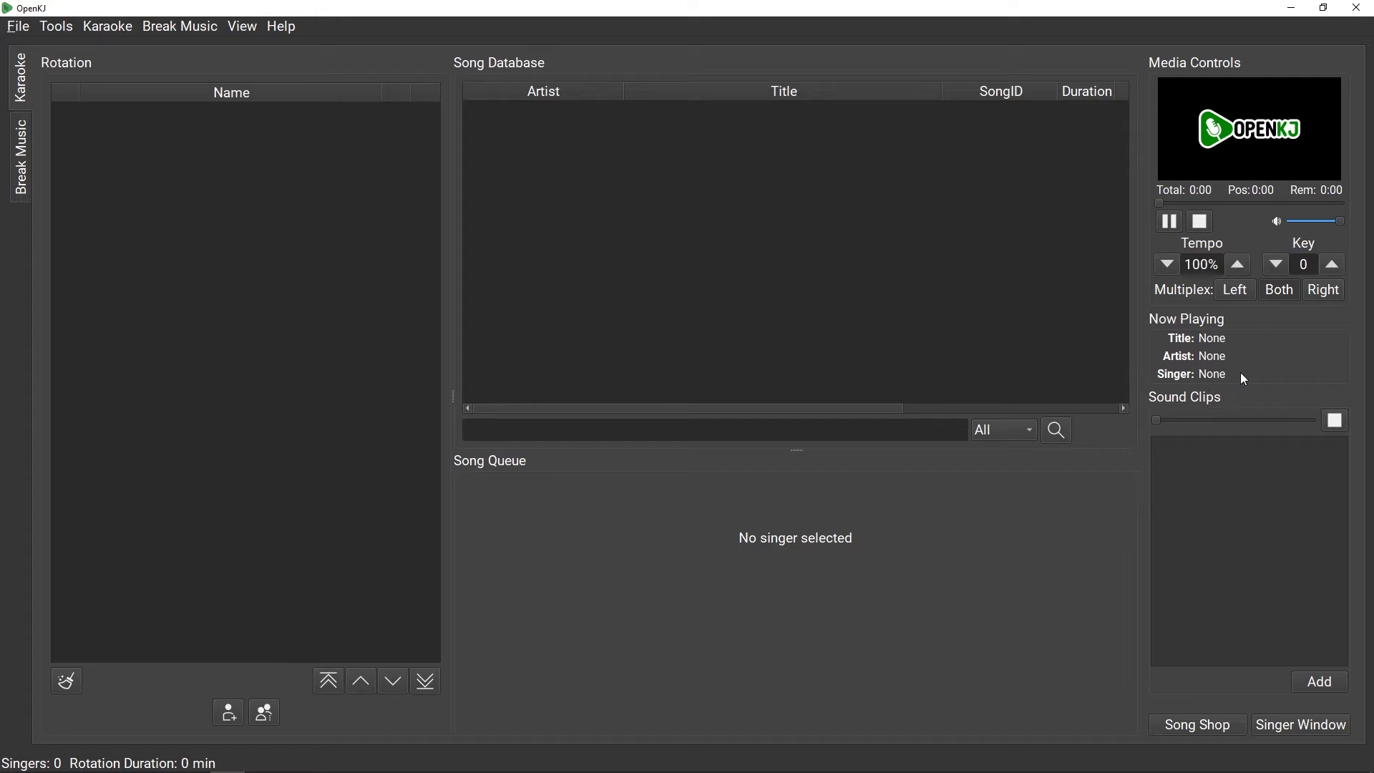
mouse_move(1277, 533)
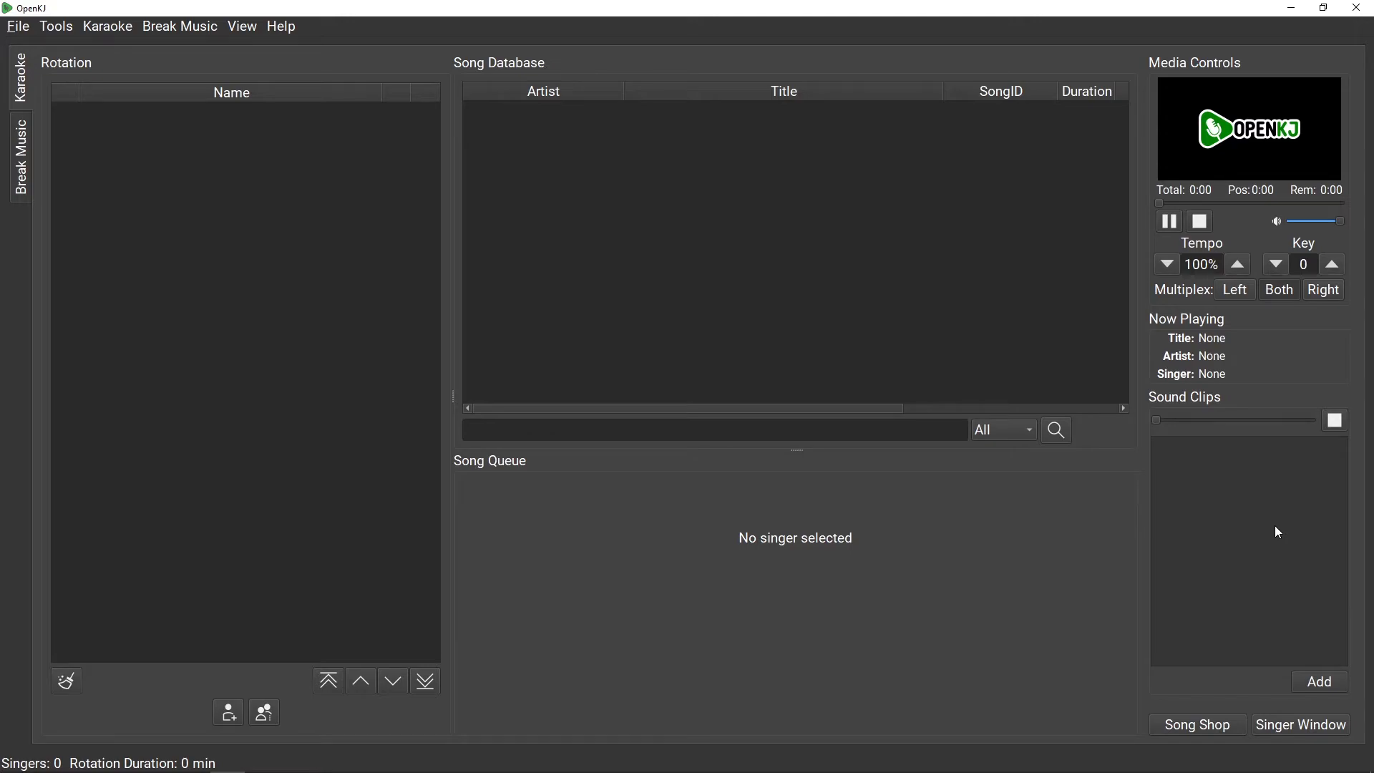
mouse_move(1260, 618)
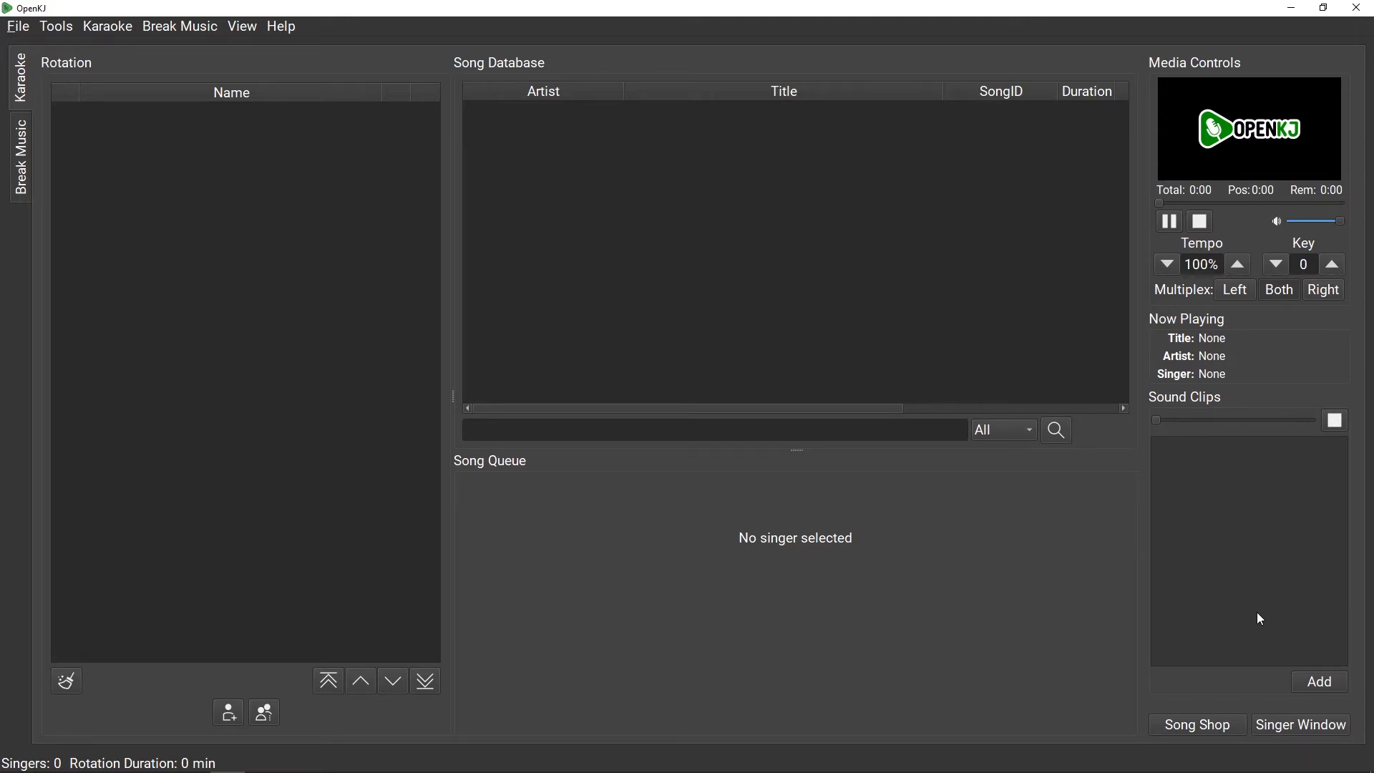
mouse_move(1253, 632)
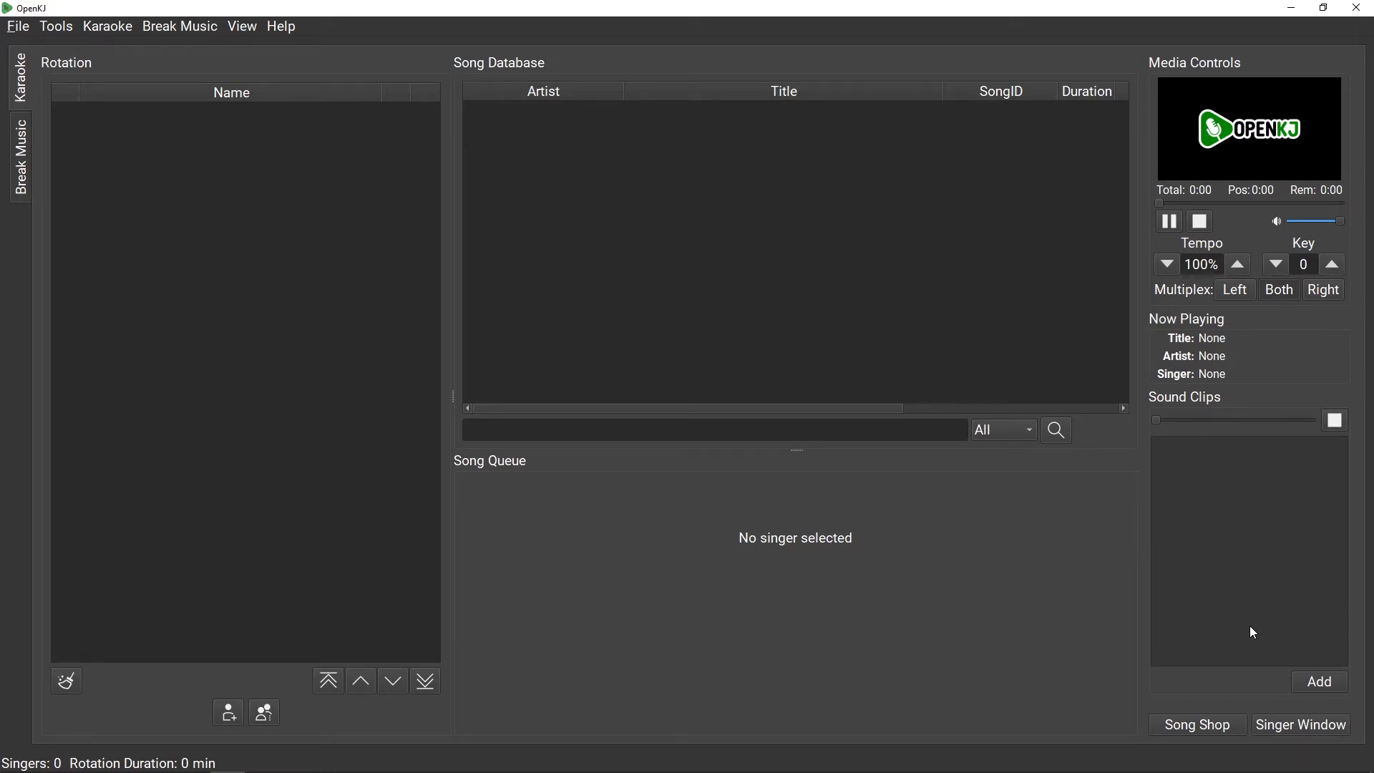
mouse_move(1248, 691)
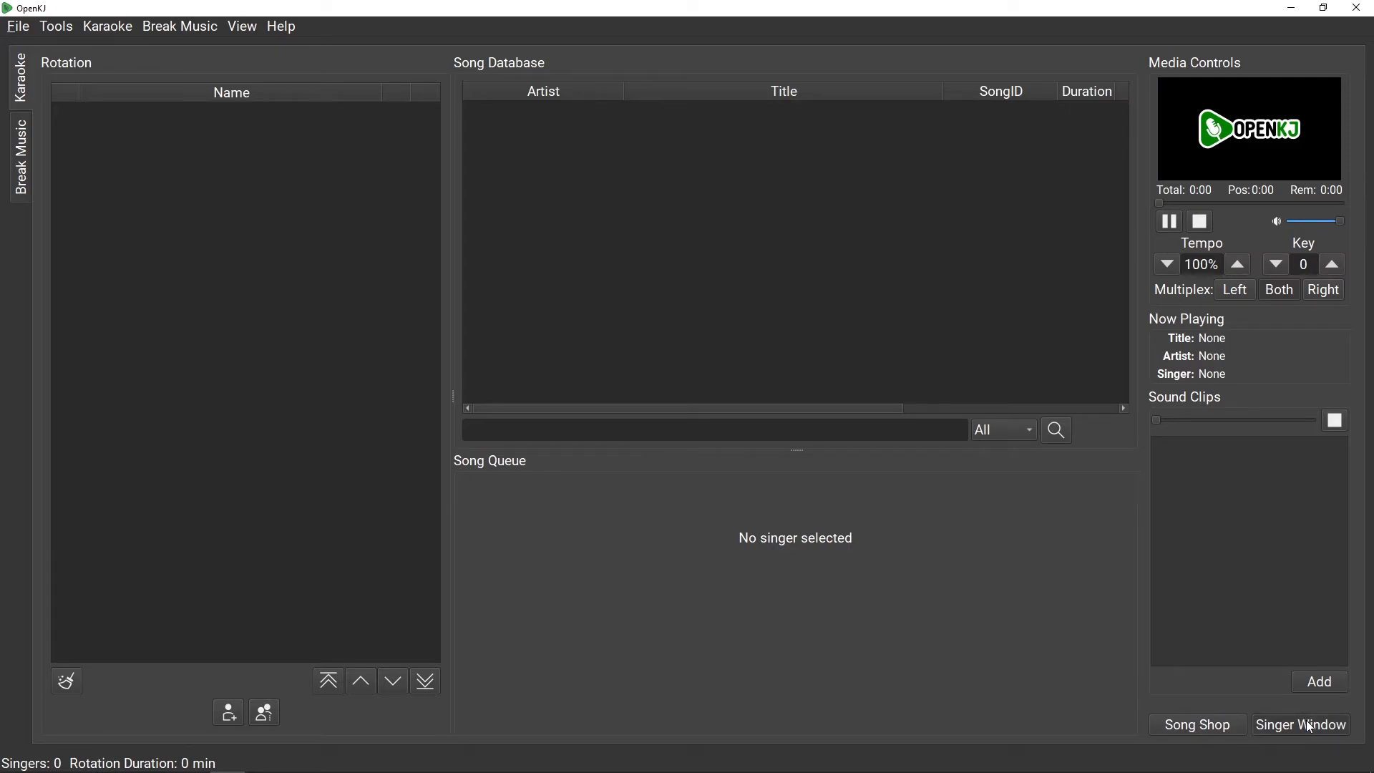
Step: Open the CDG Display singer window showing the OpenKJ logo
left_click(1300, 724)
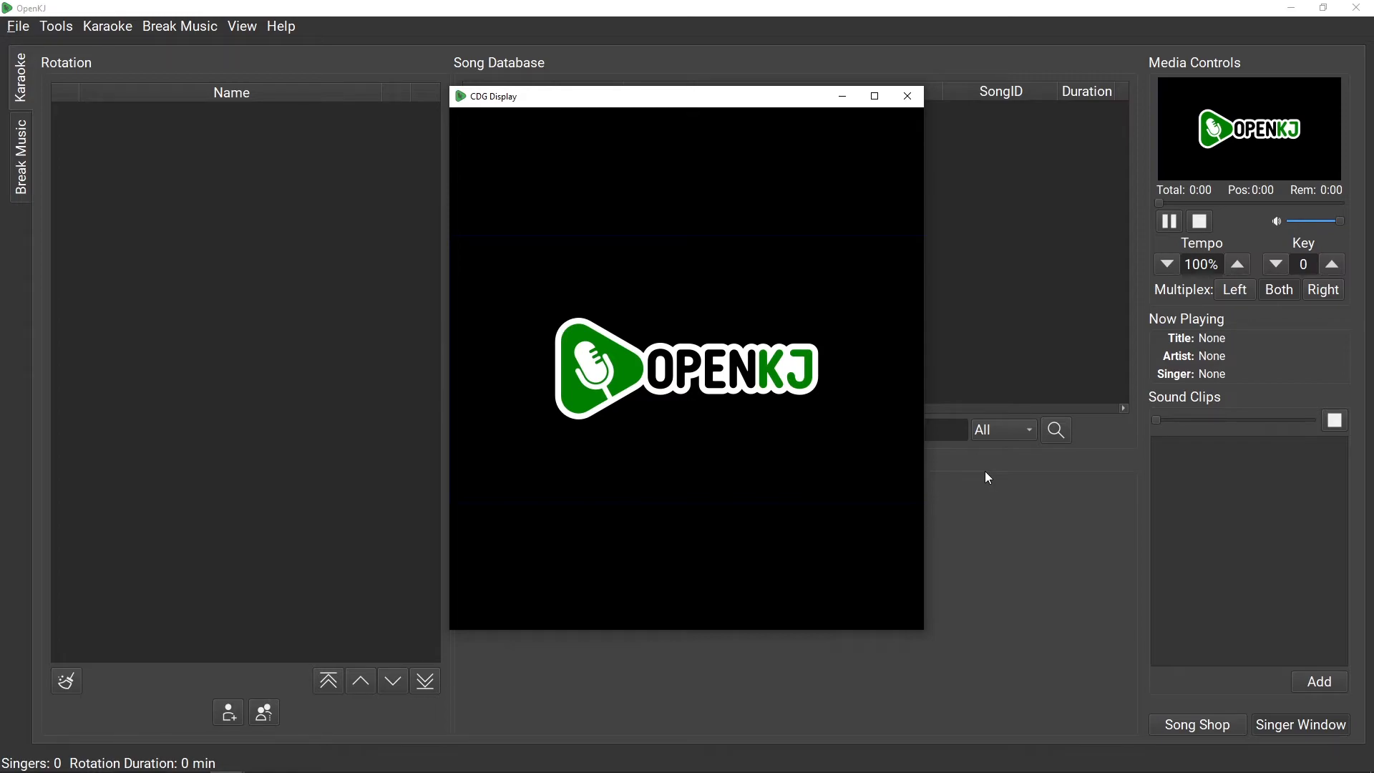
Step: Show the Break Music section with its empty database and Default playlist
left_click(19, 156)
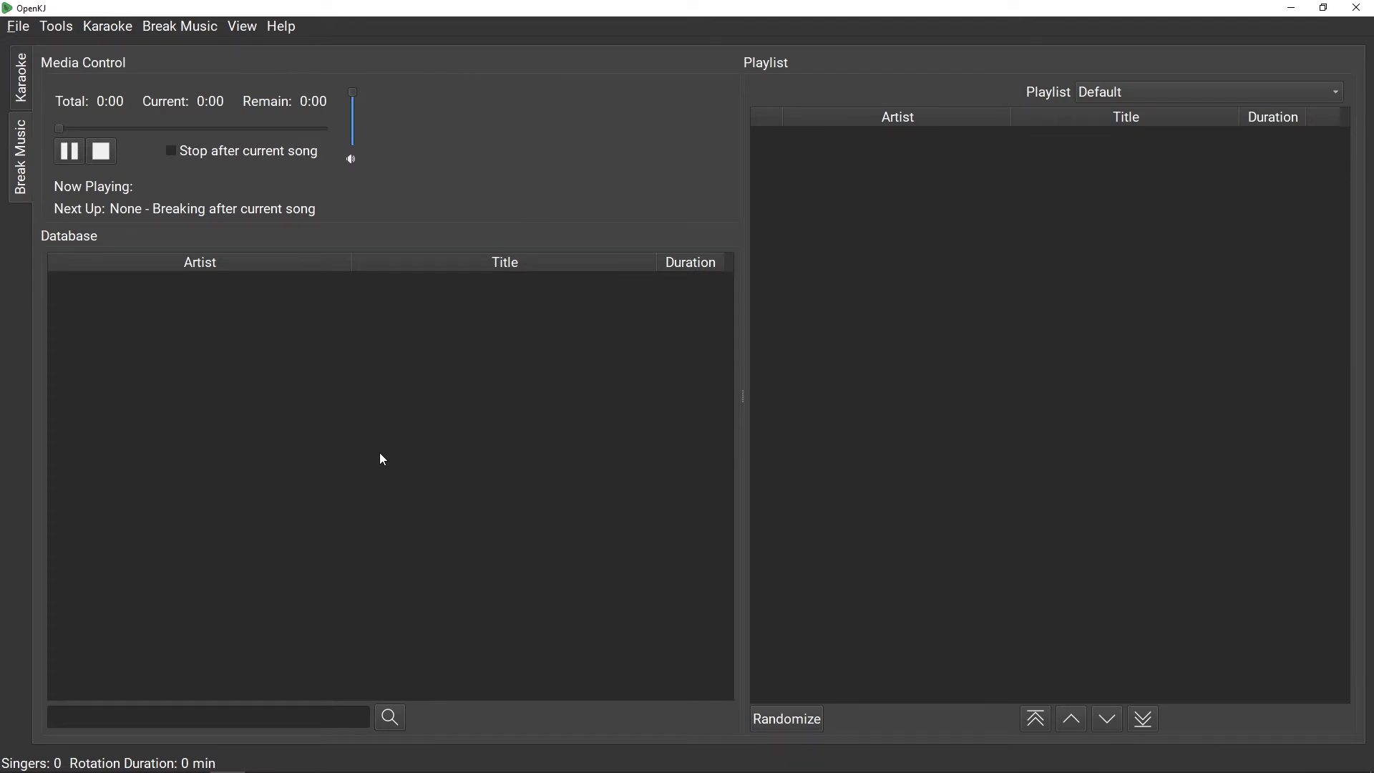
mouse_move(194, 137)
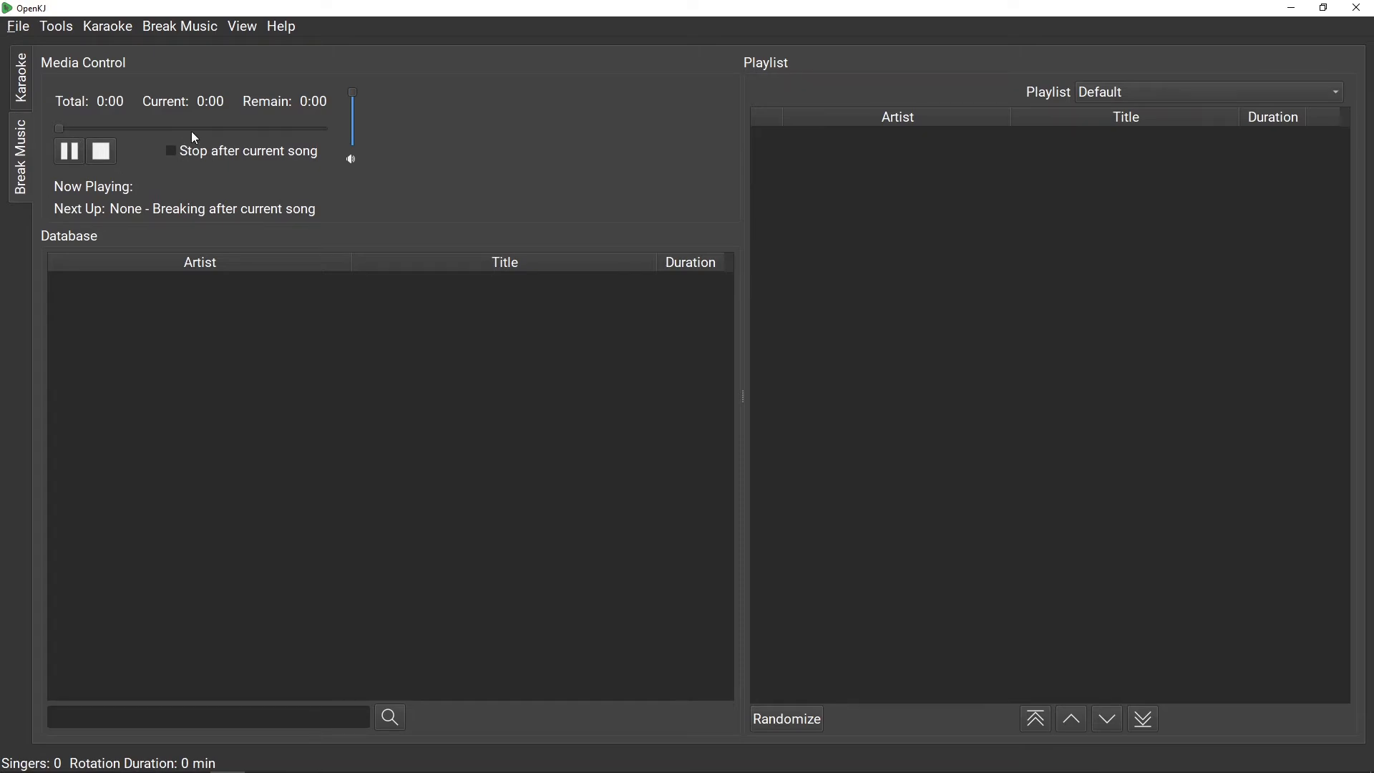
mouse_move(353, 147)
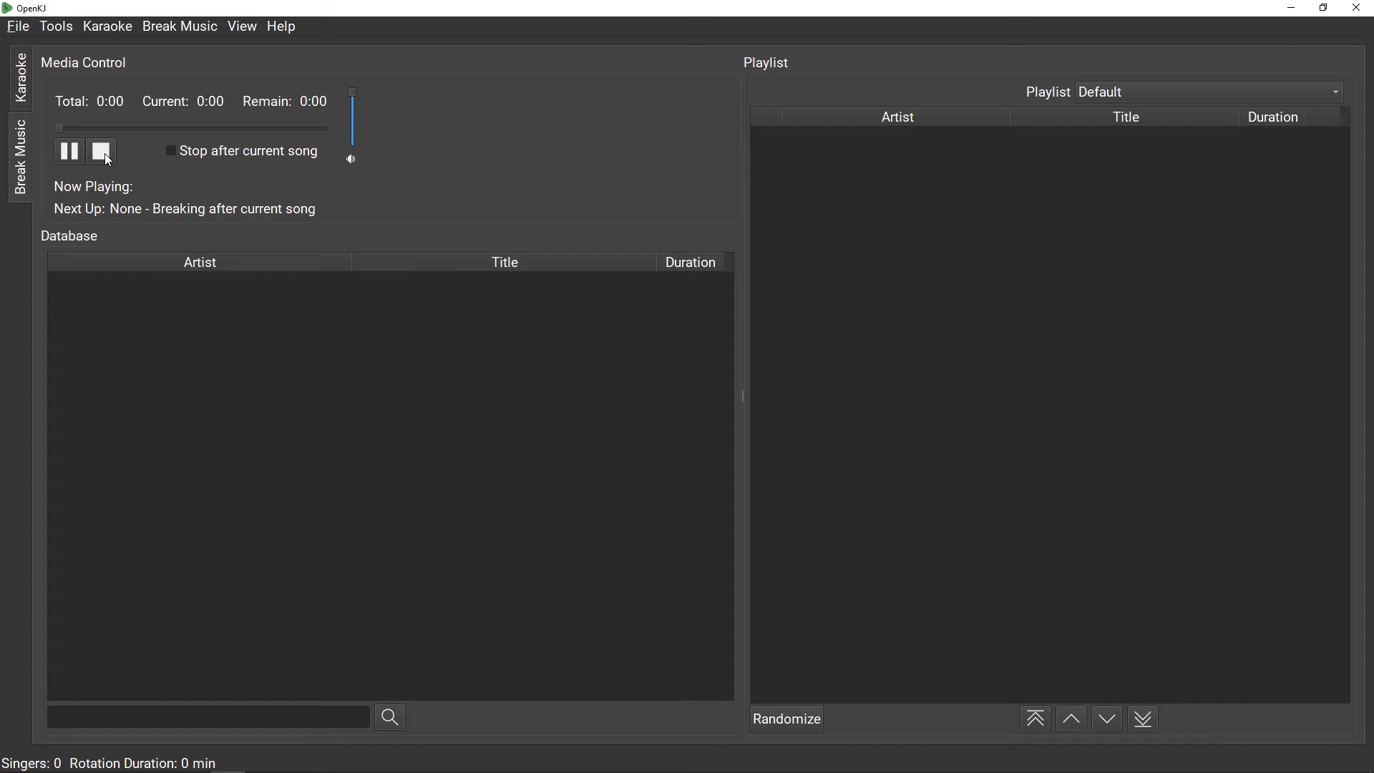
mouse_move(234, 165)
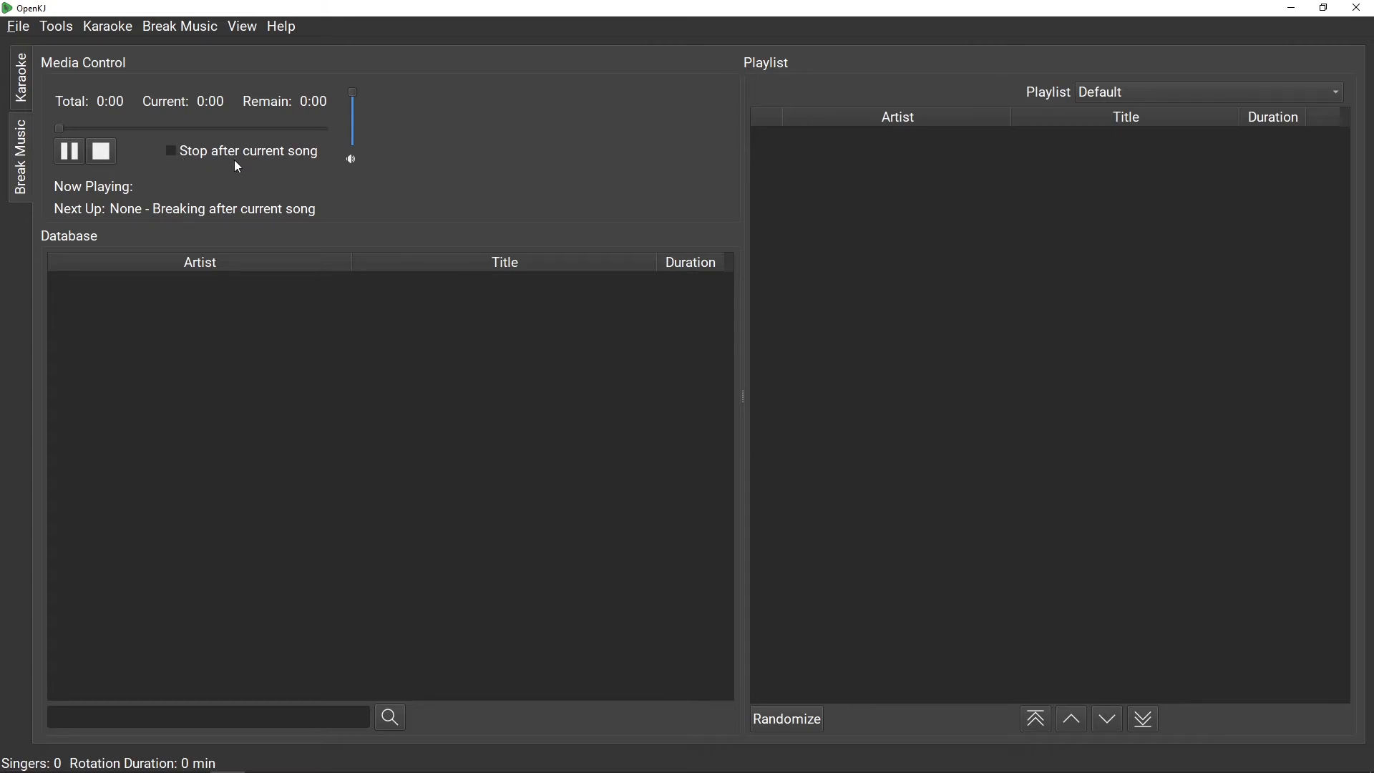
mouse_move(238, 167)
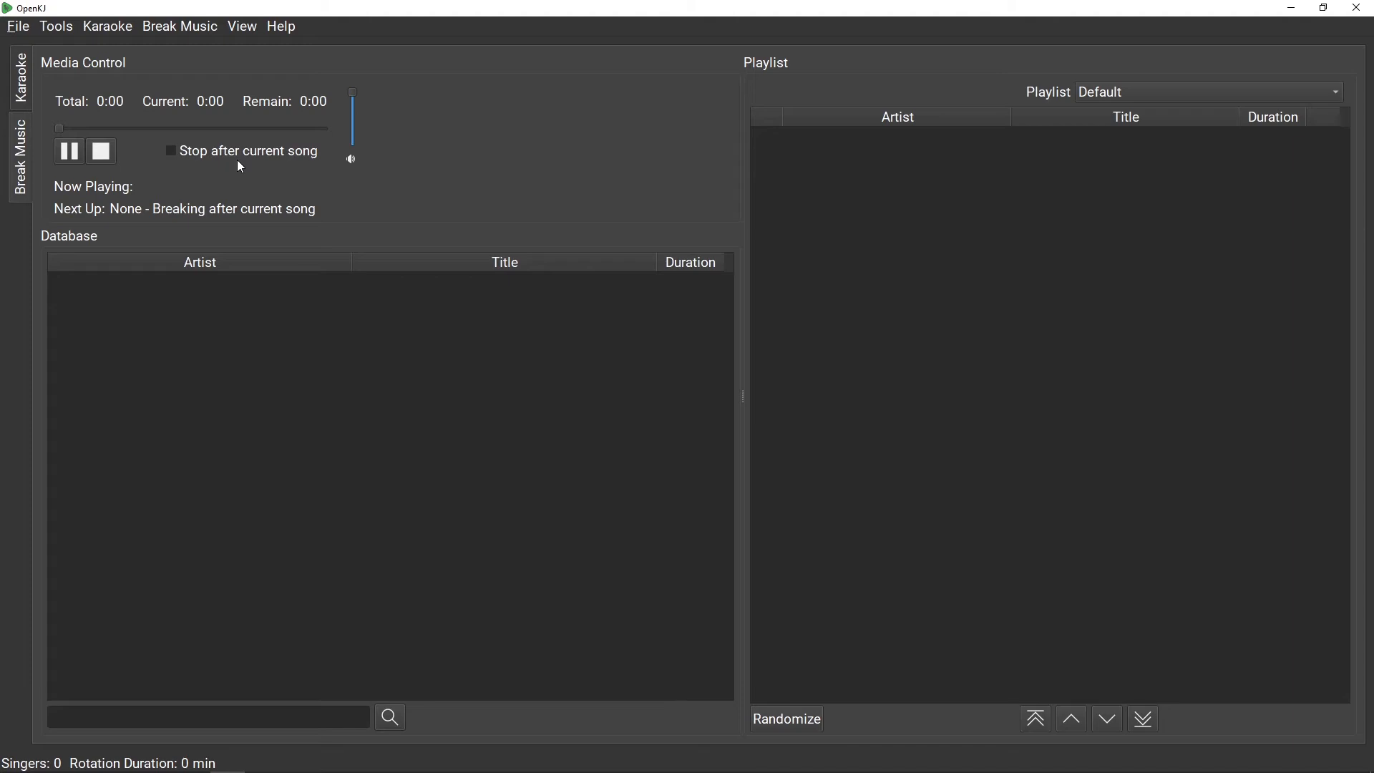
mouse_move(147, 192)
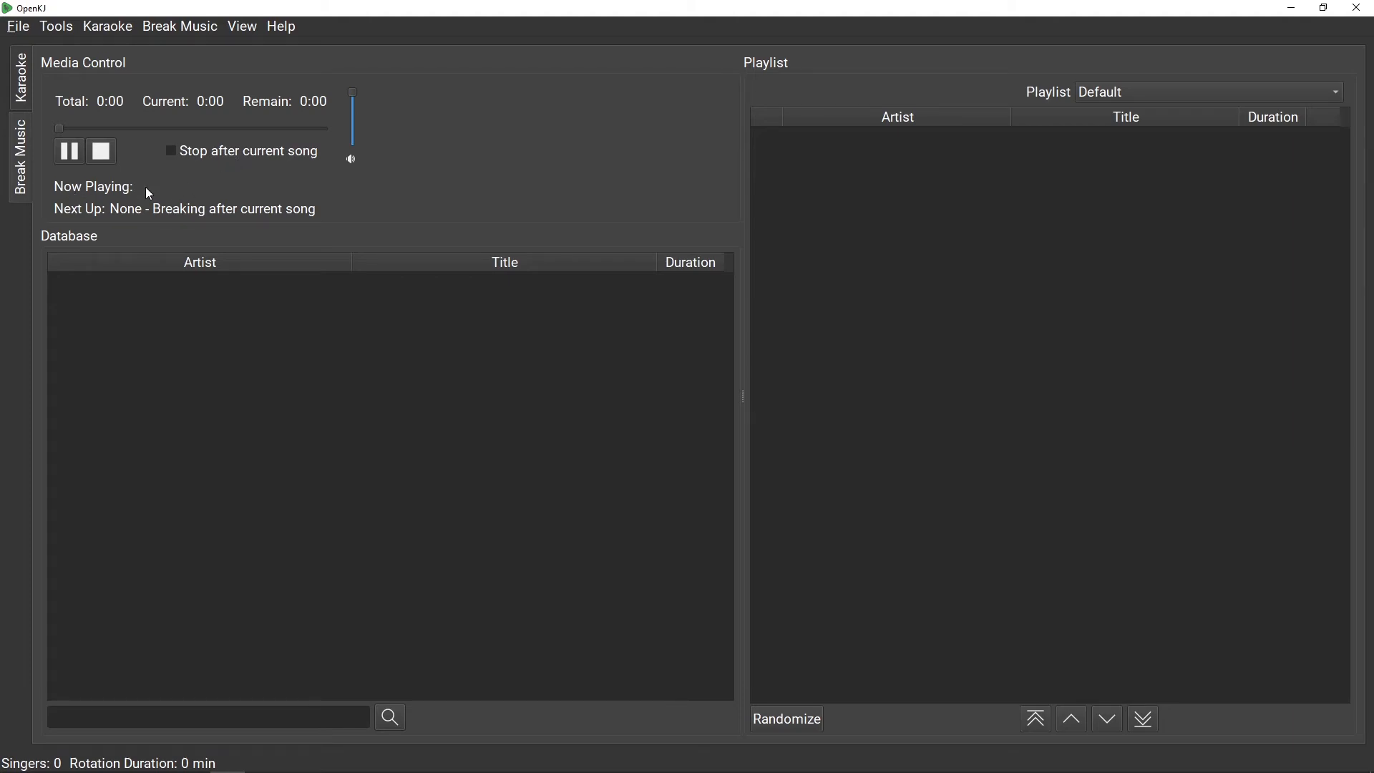
mouse_move(245, 199)
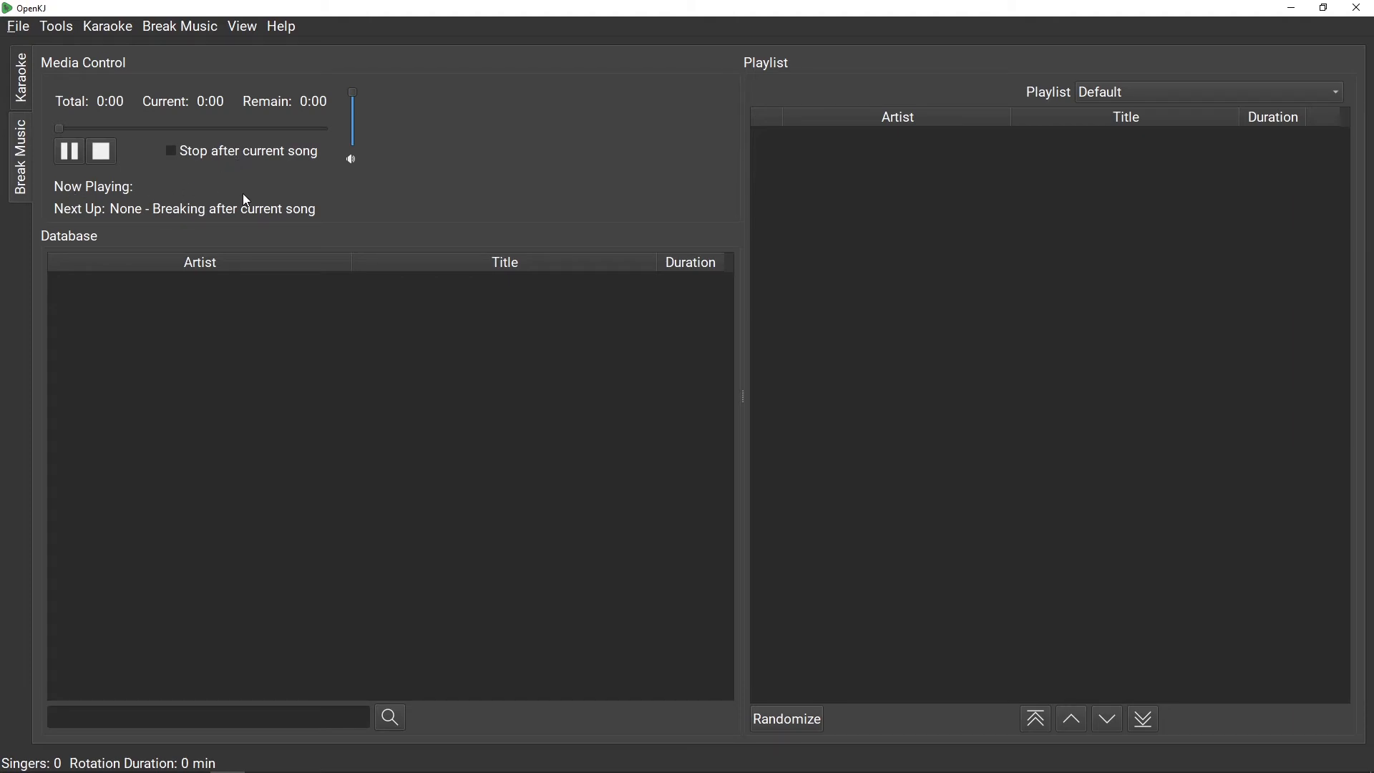
mouse_move(237, 214)
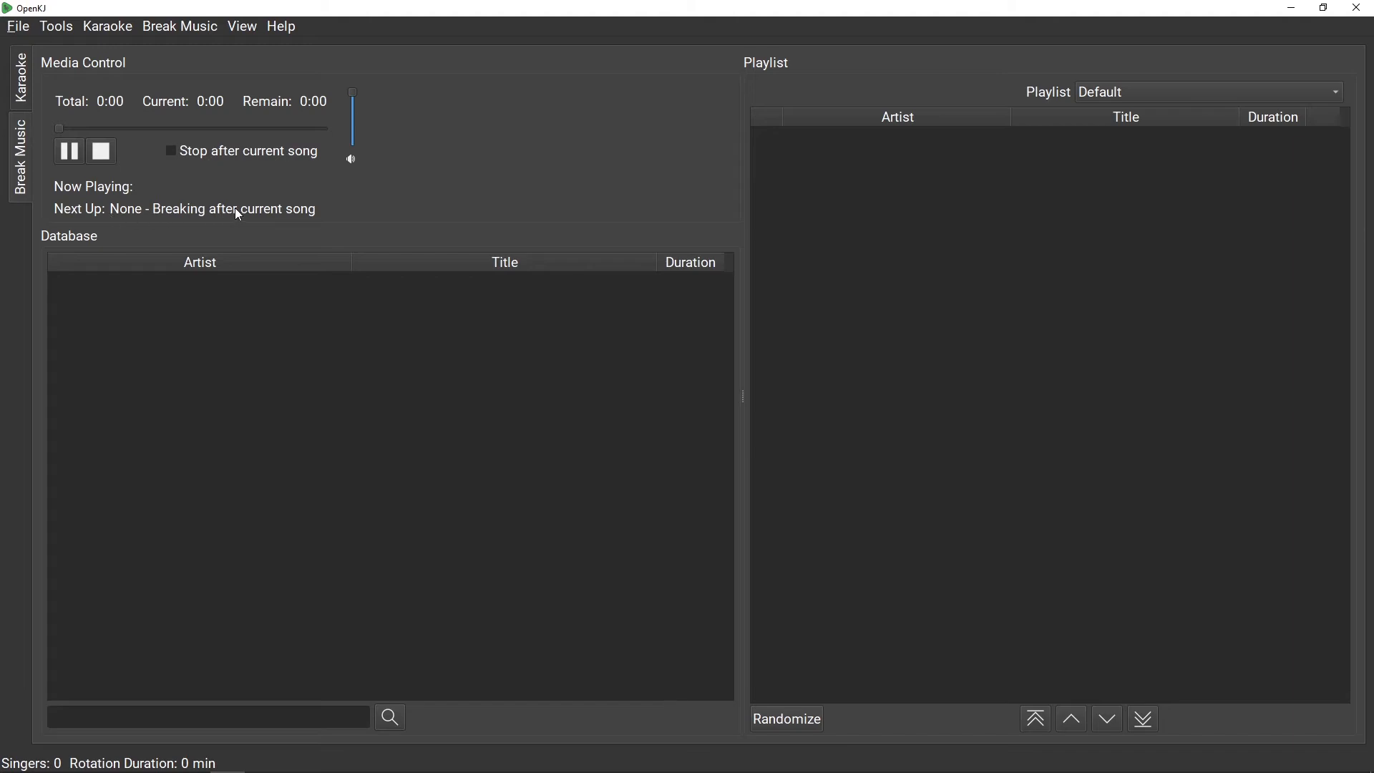
mouse_move(218, 357)
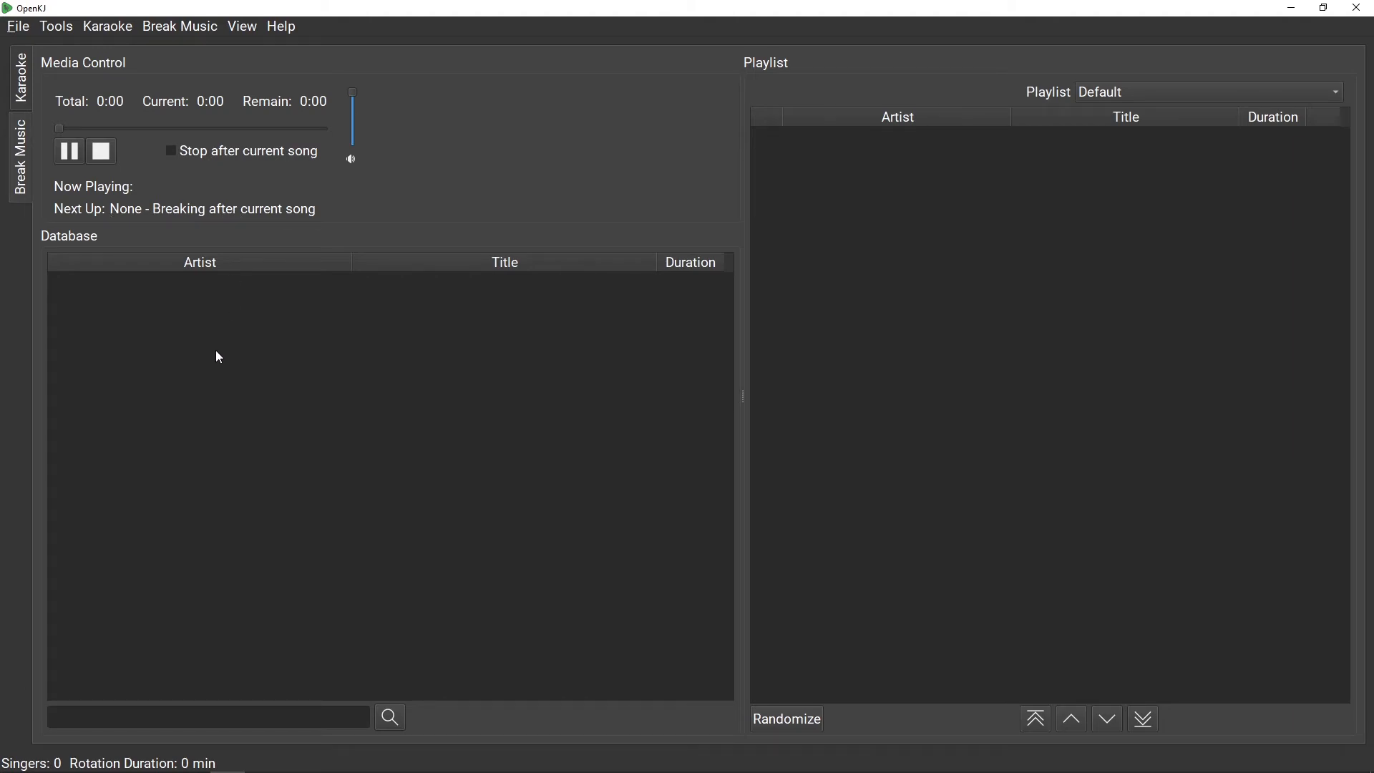
mouse_move(211, 359)
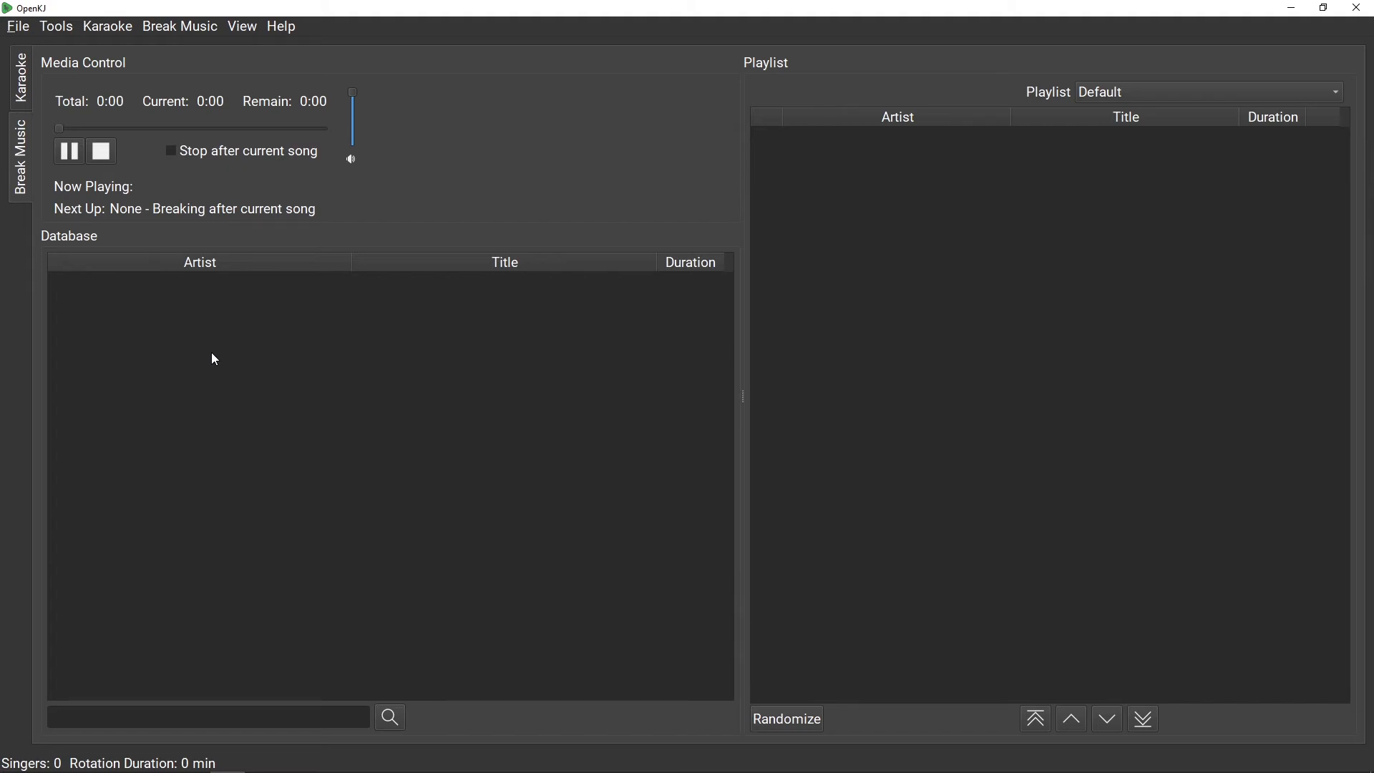
mouse_move(312, 481)
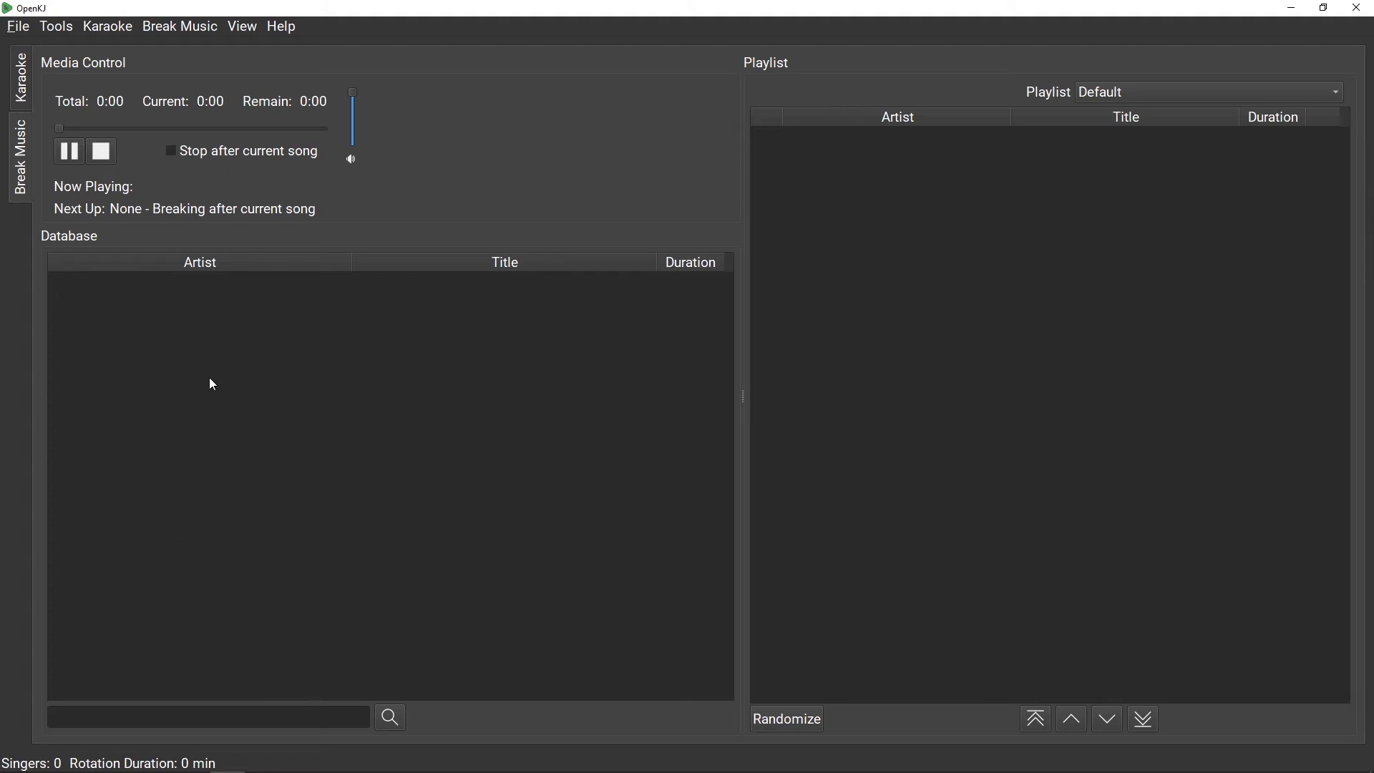
mouse_move(129, 734)
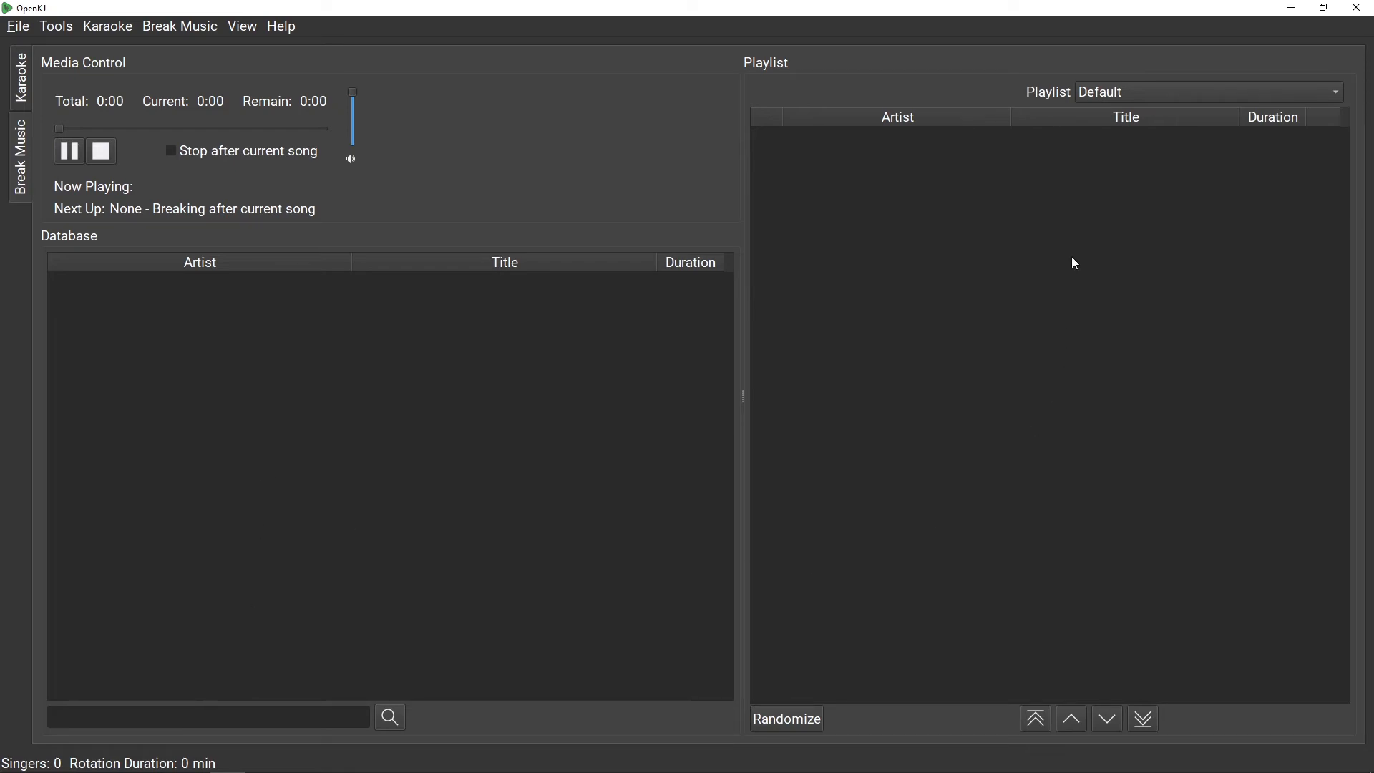
mouse_move(1071, 258)
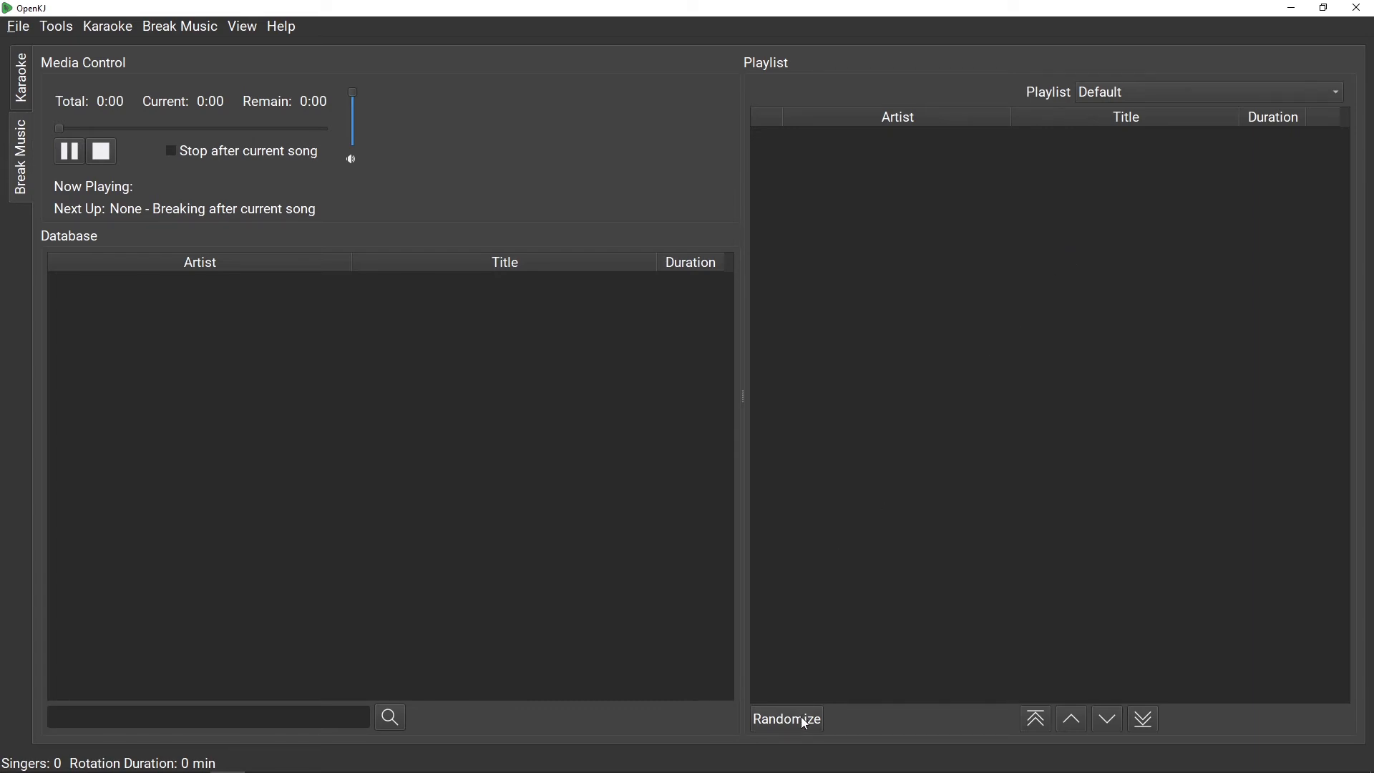
mouse_move(804, 718)
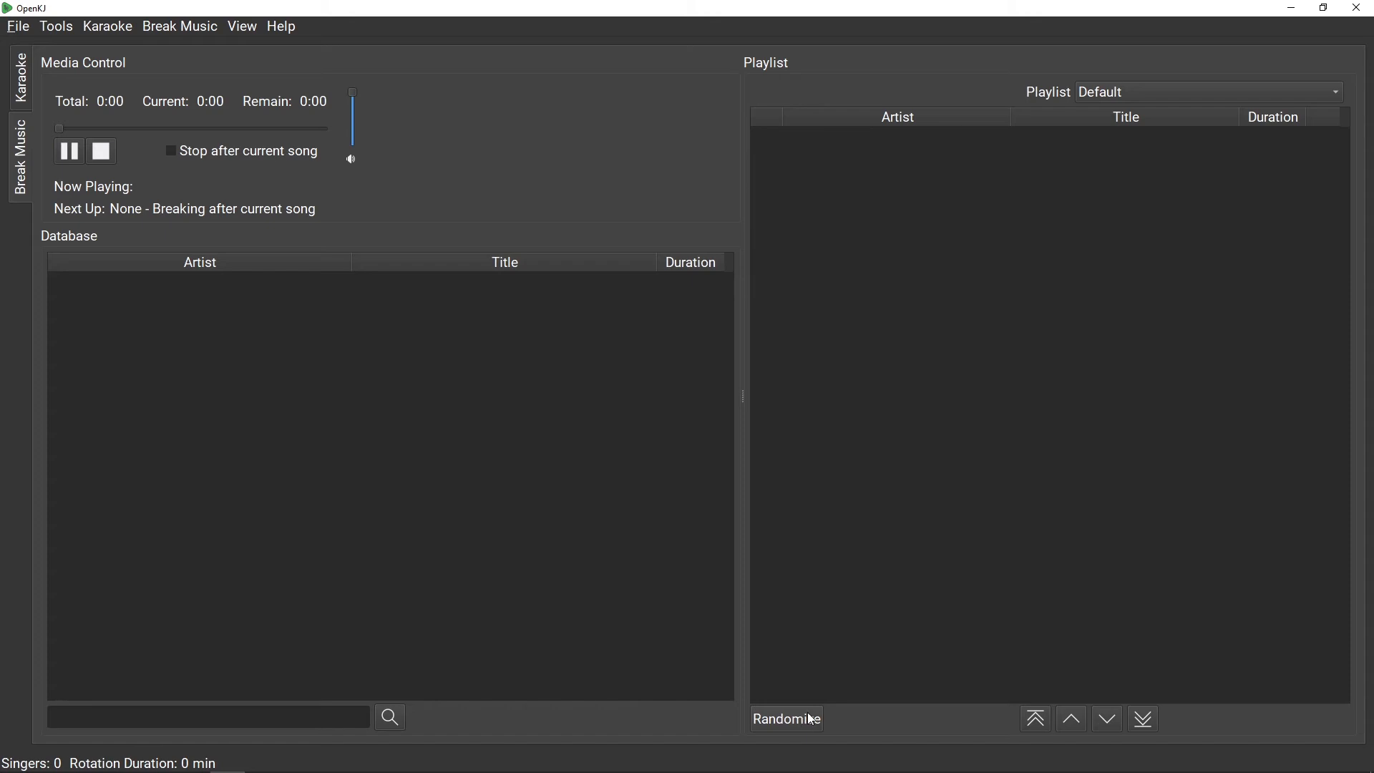
mouse_move(907, 538)
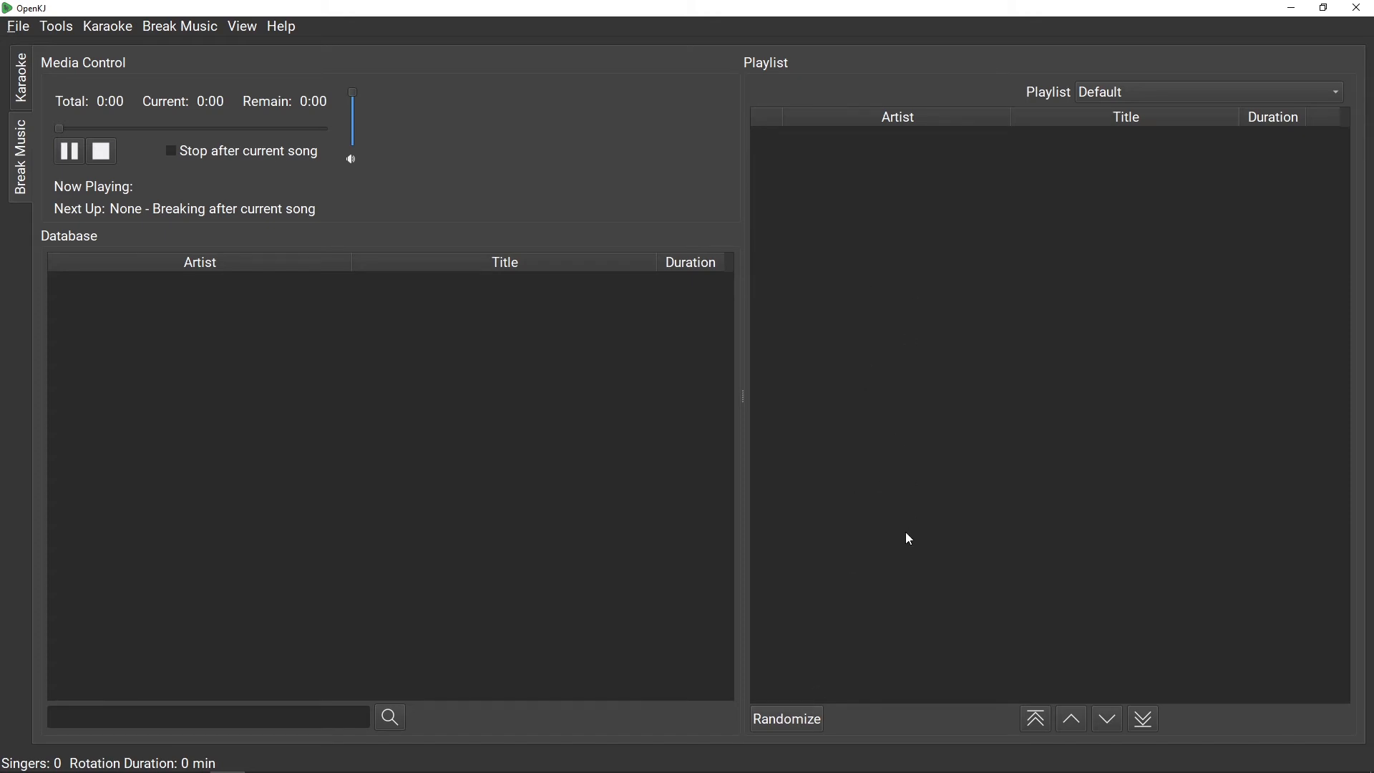
mouse_move(917, 565)
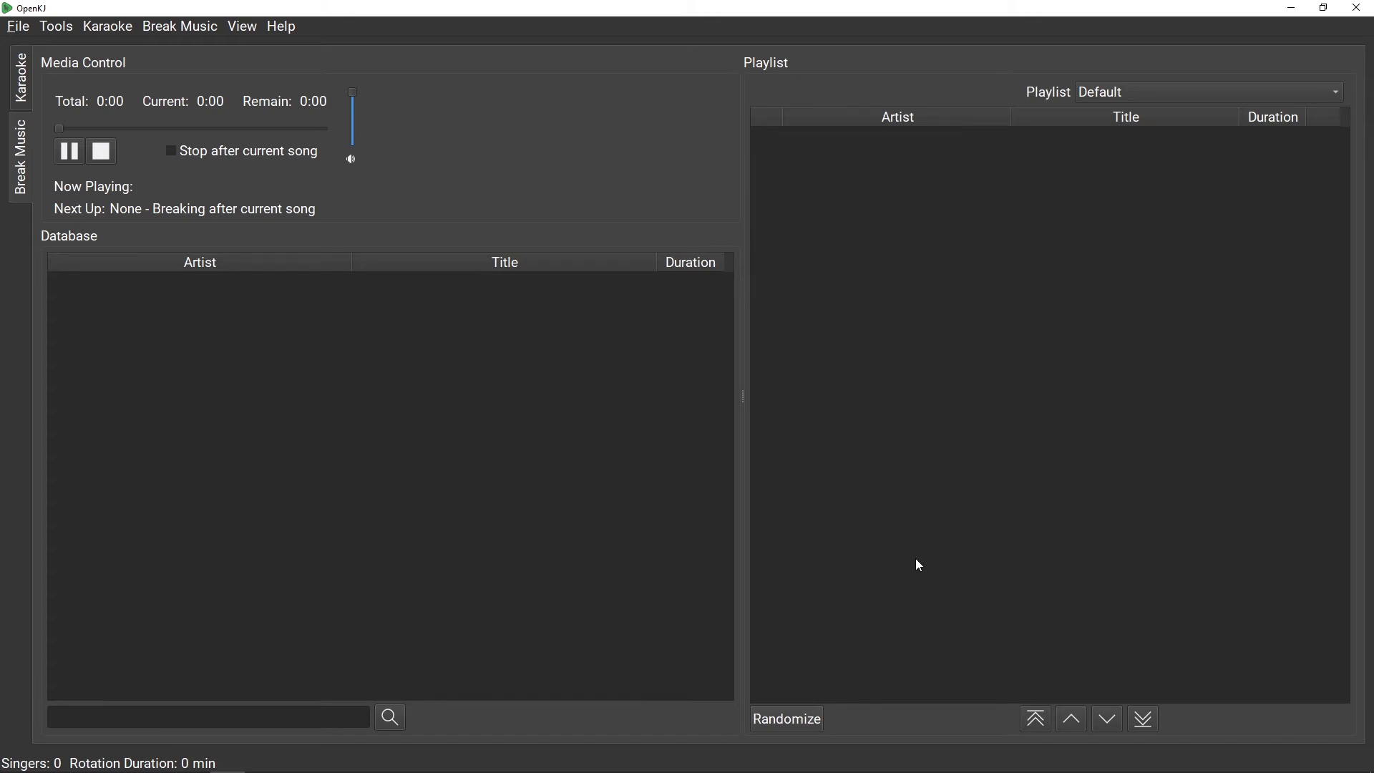
mouse_move(1006, 726)
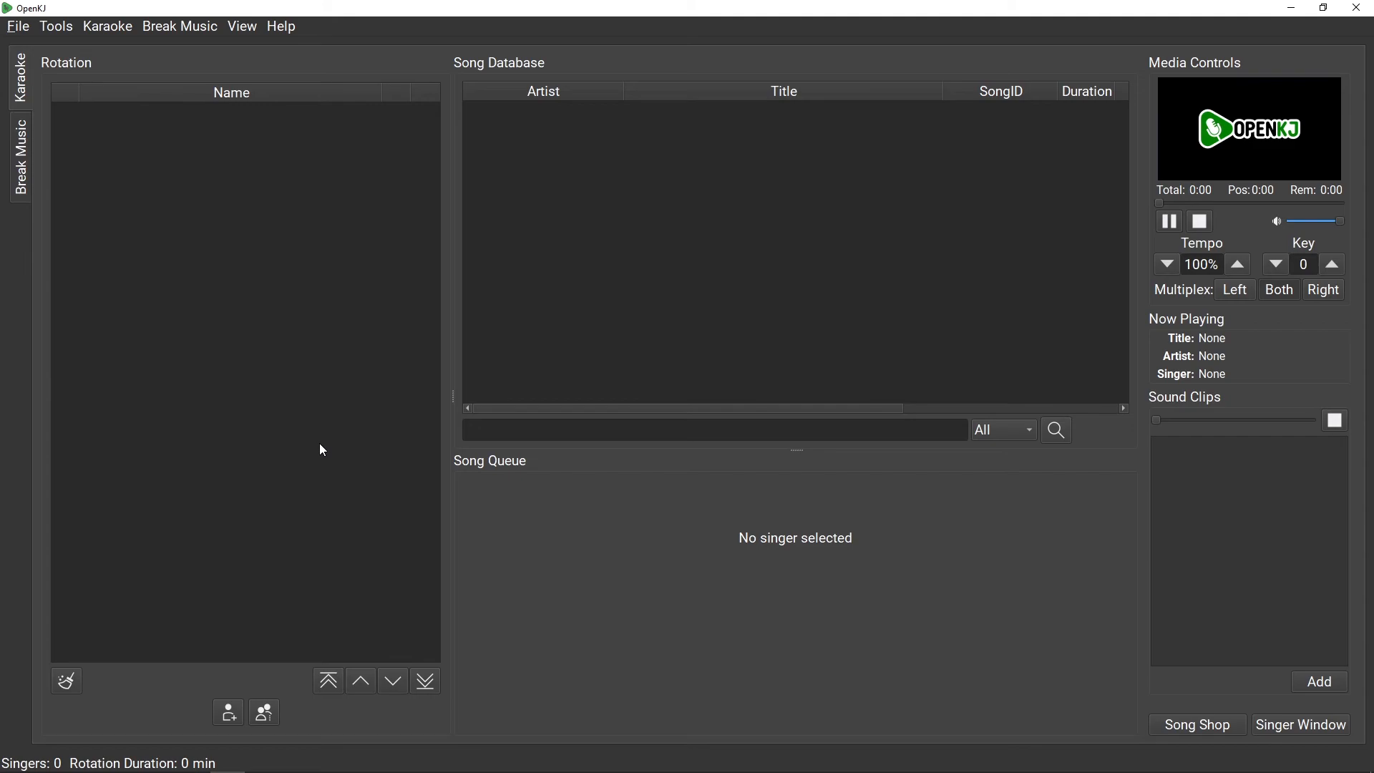
mouse_move(241, 26)
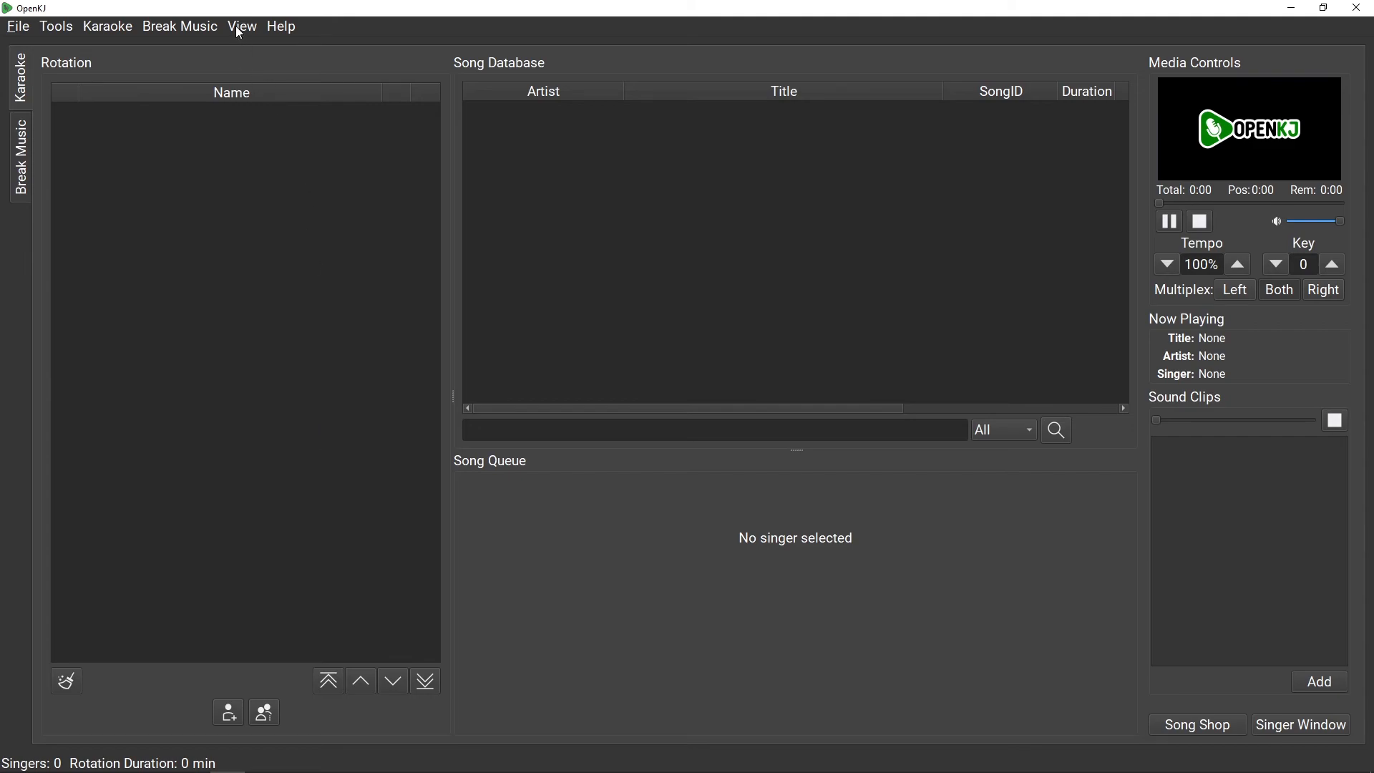
left_click(242, 26)
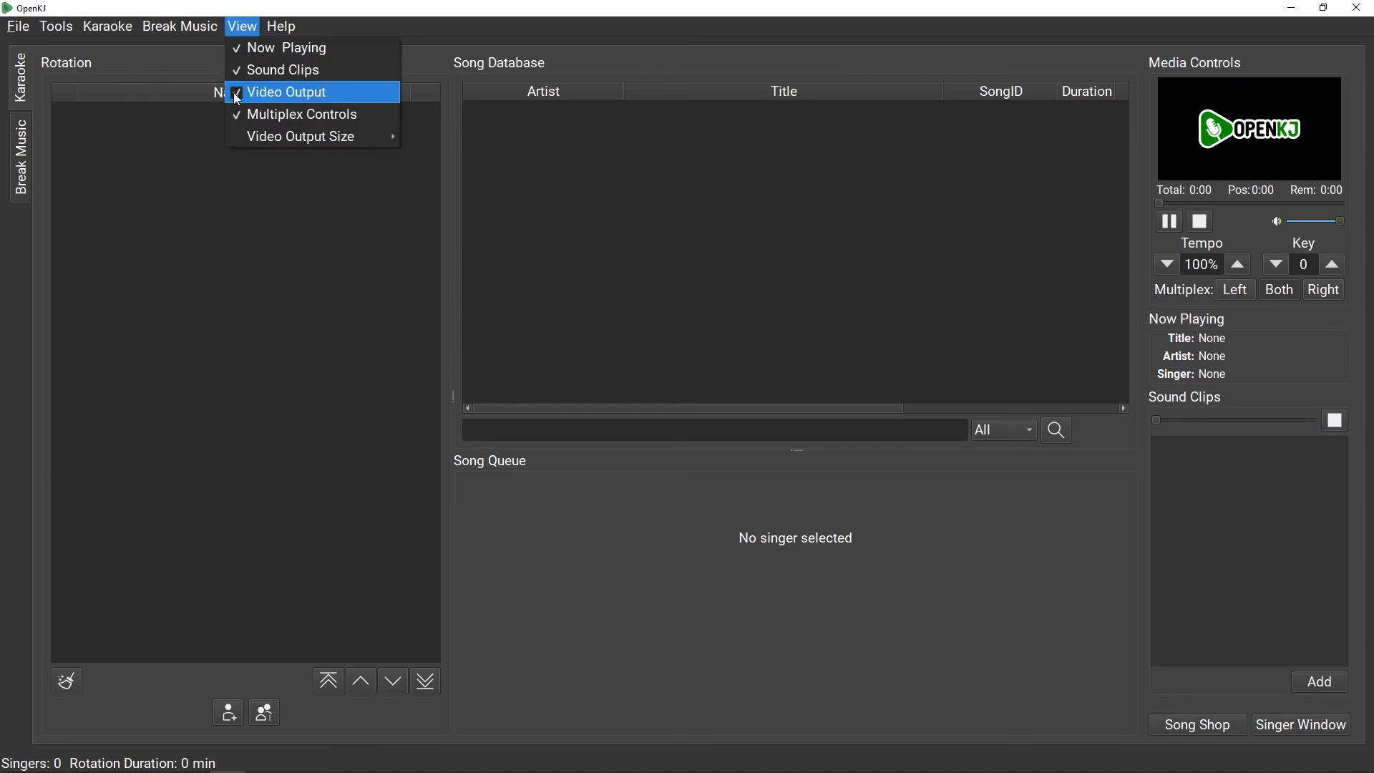
mouse_move(301, 114)
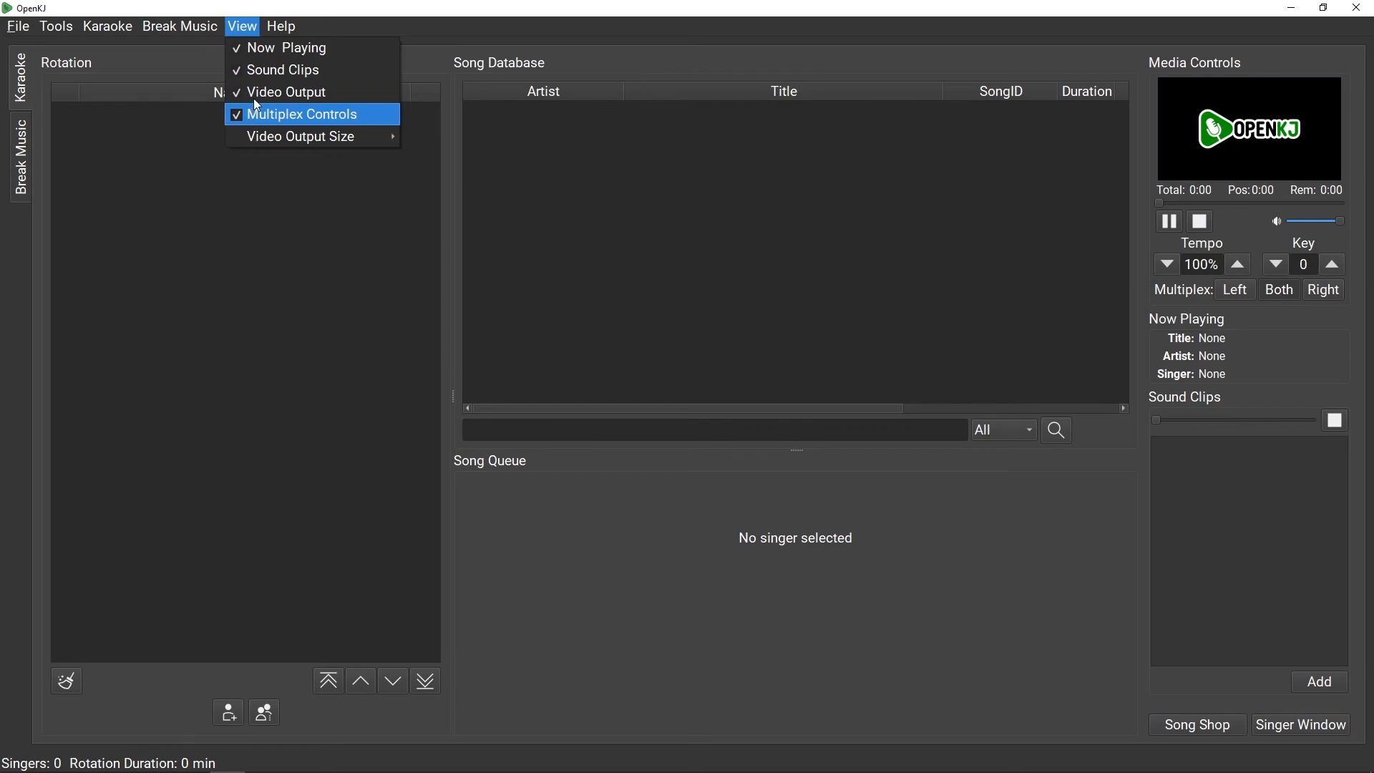
mouse_move(282, 69)
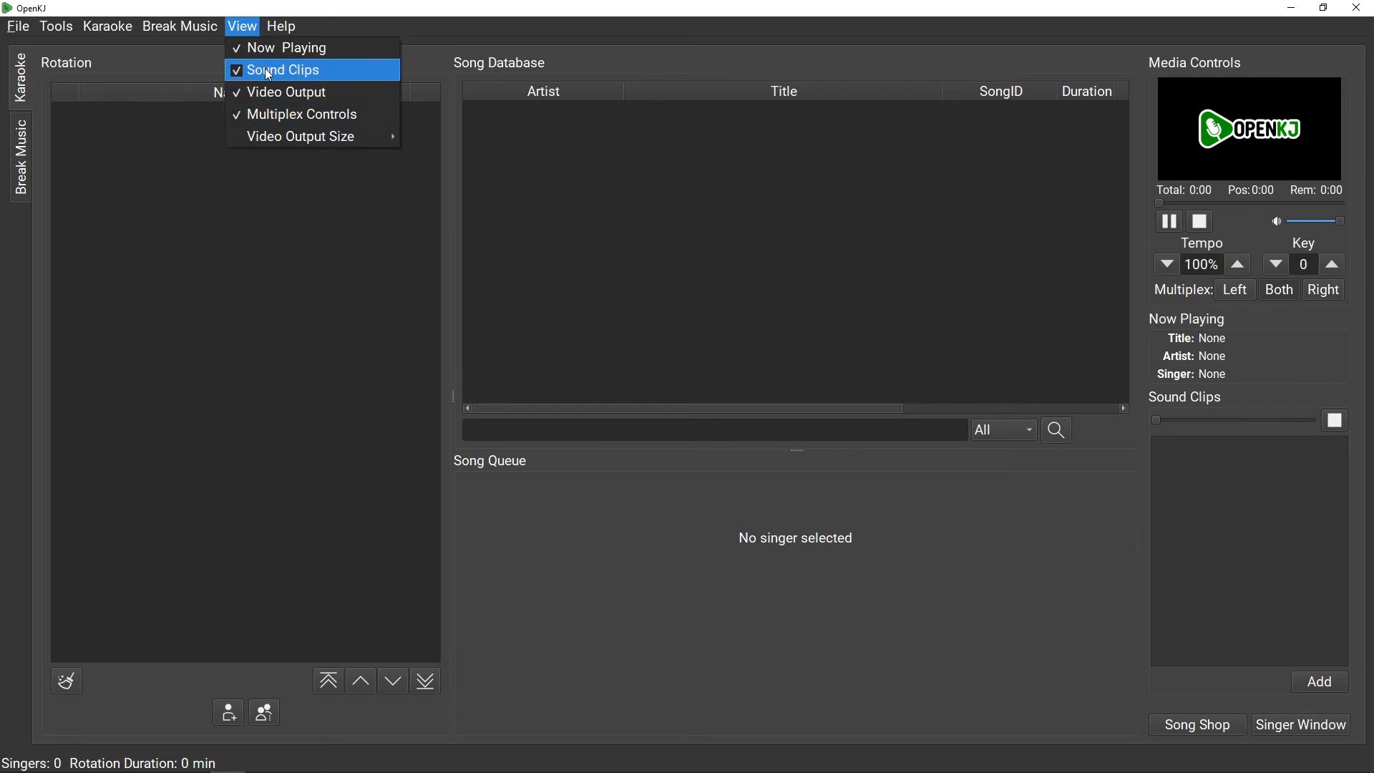
left_click(282, 70)
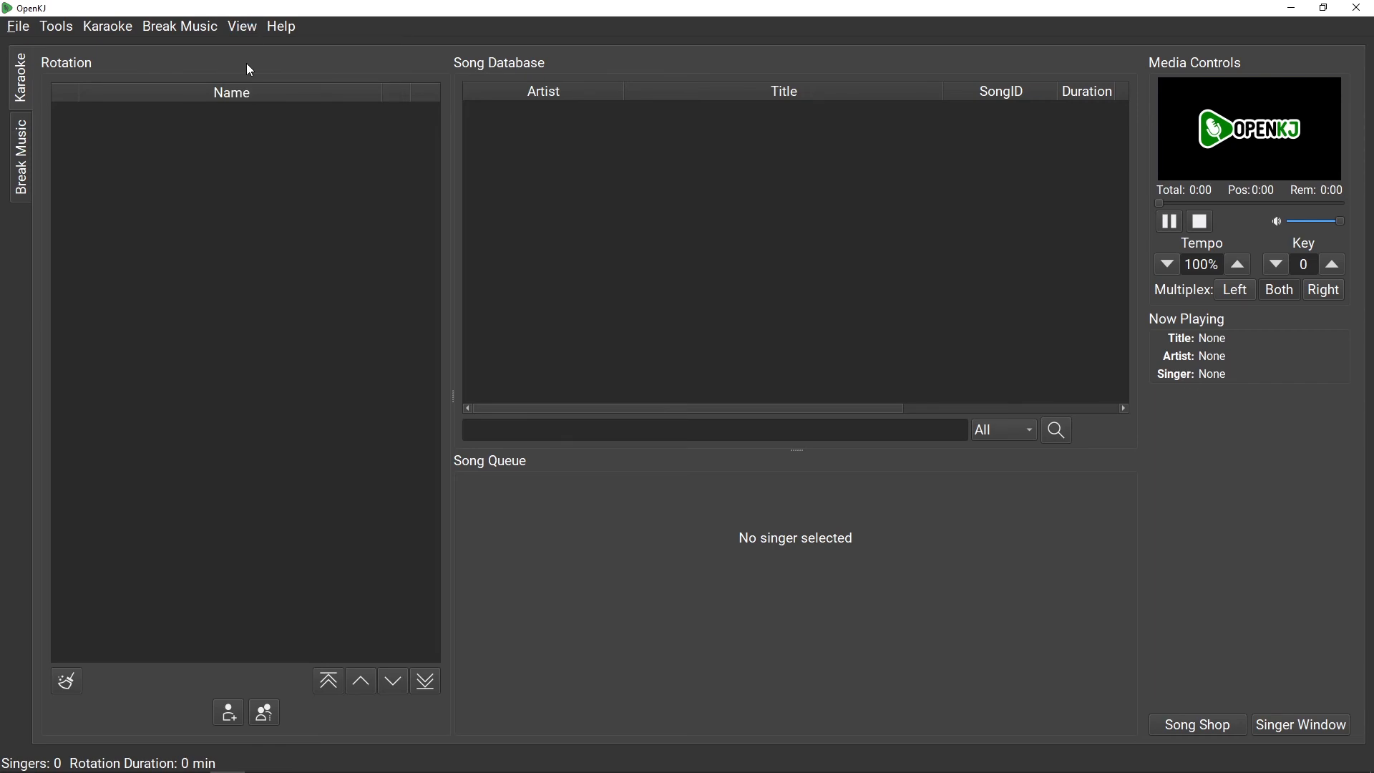
left_click(242, 26)
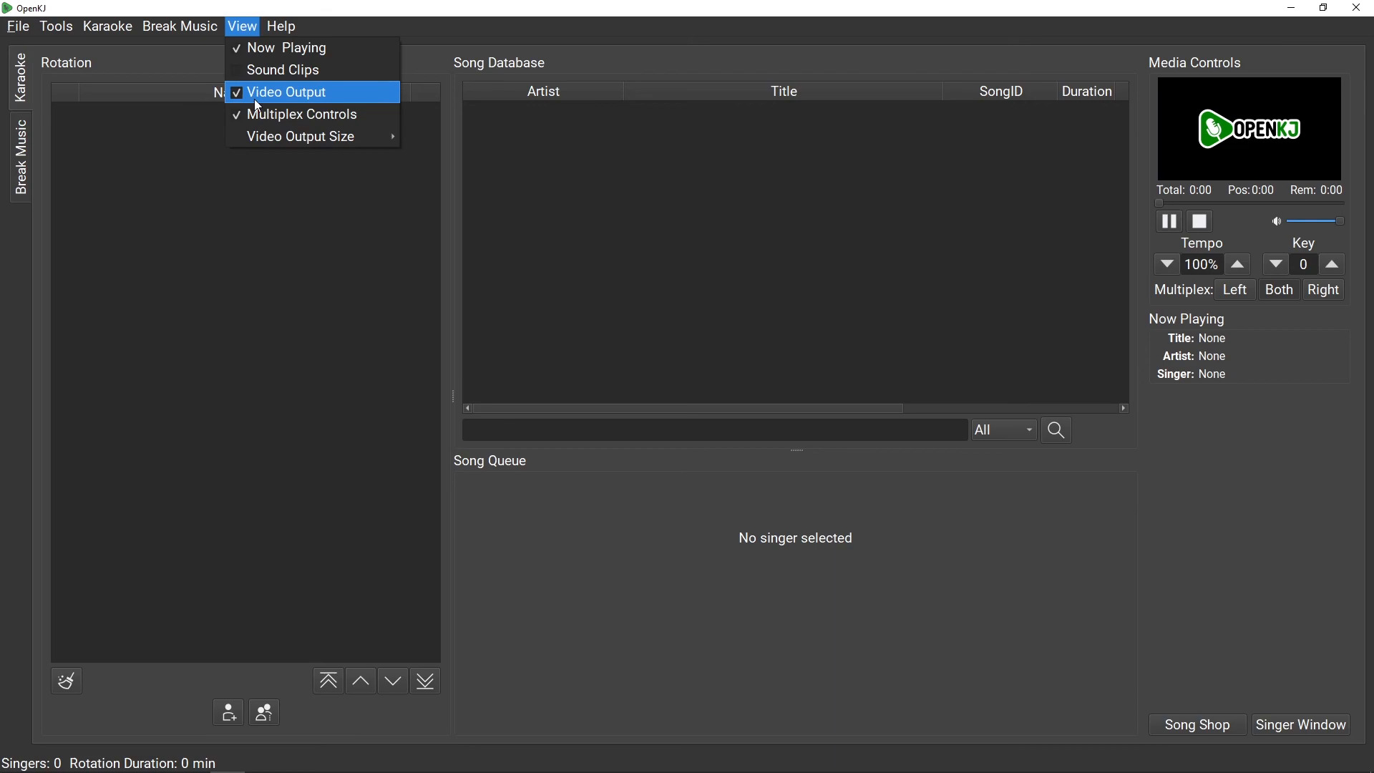
left_click(287, 92)
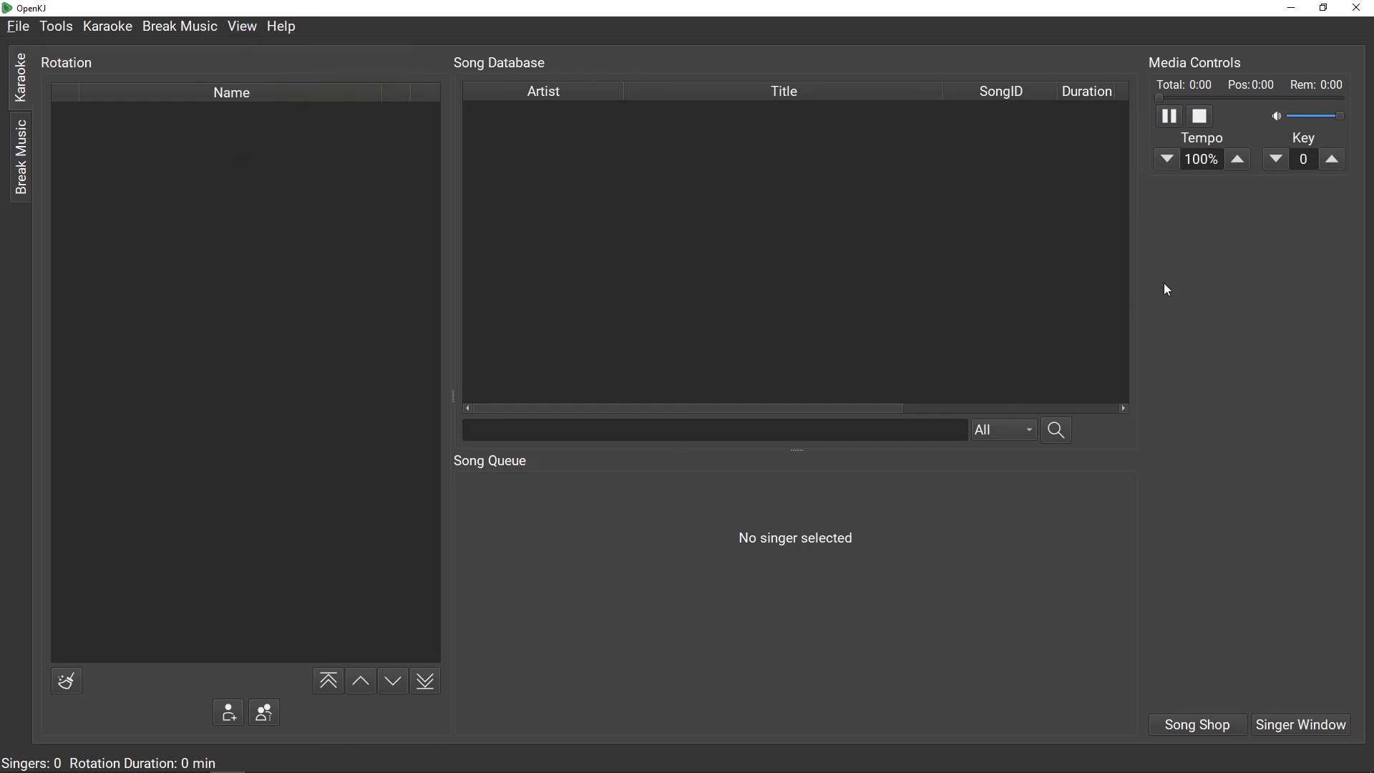
mouse_move(1215, 247)
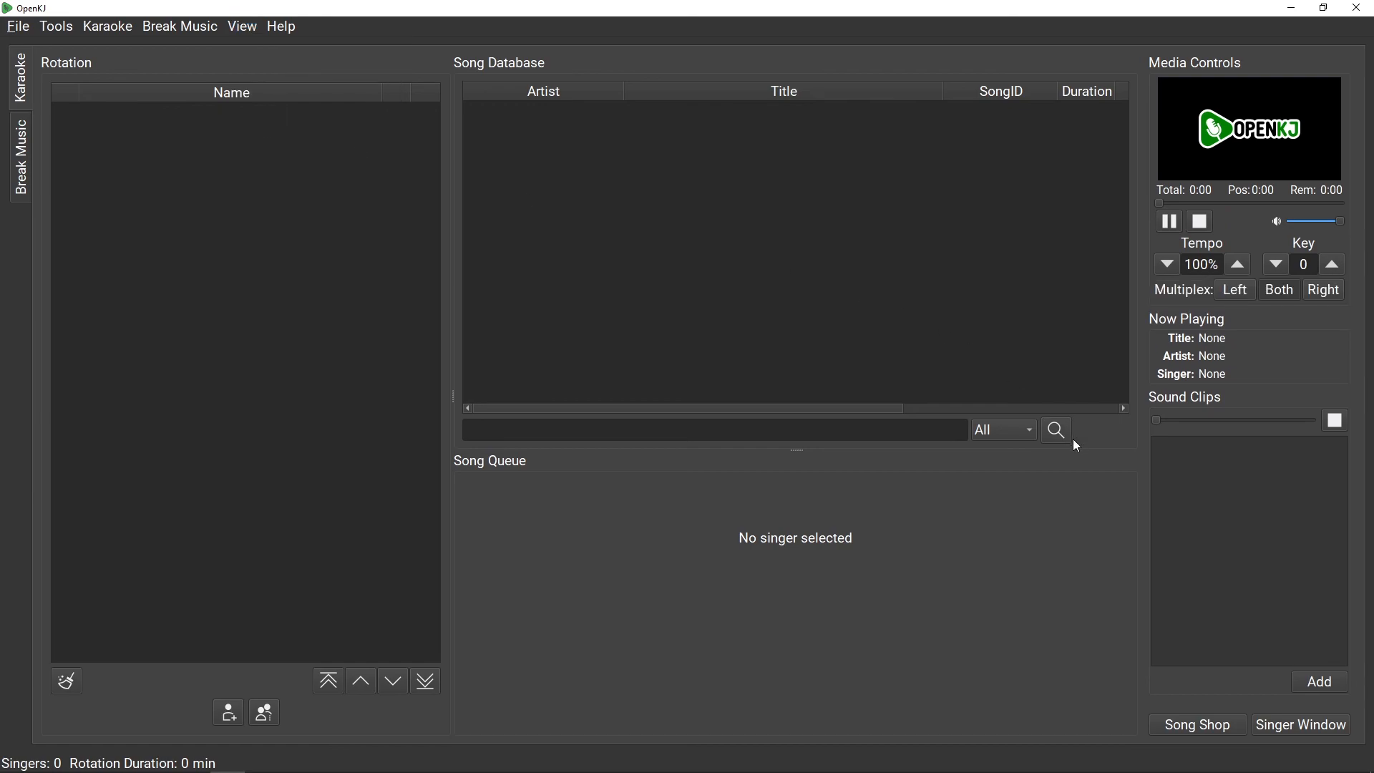
mouse_move(368, 371)
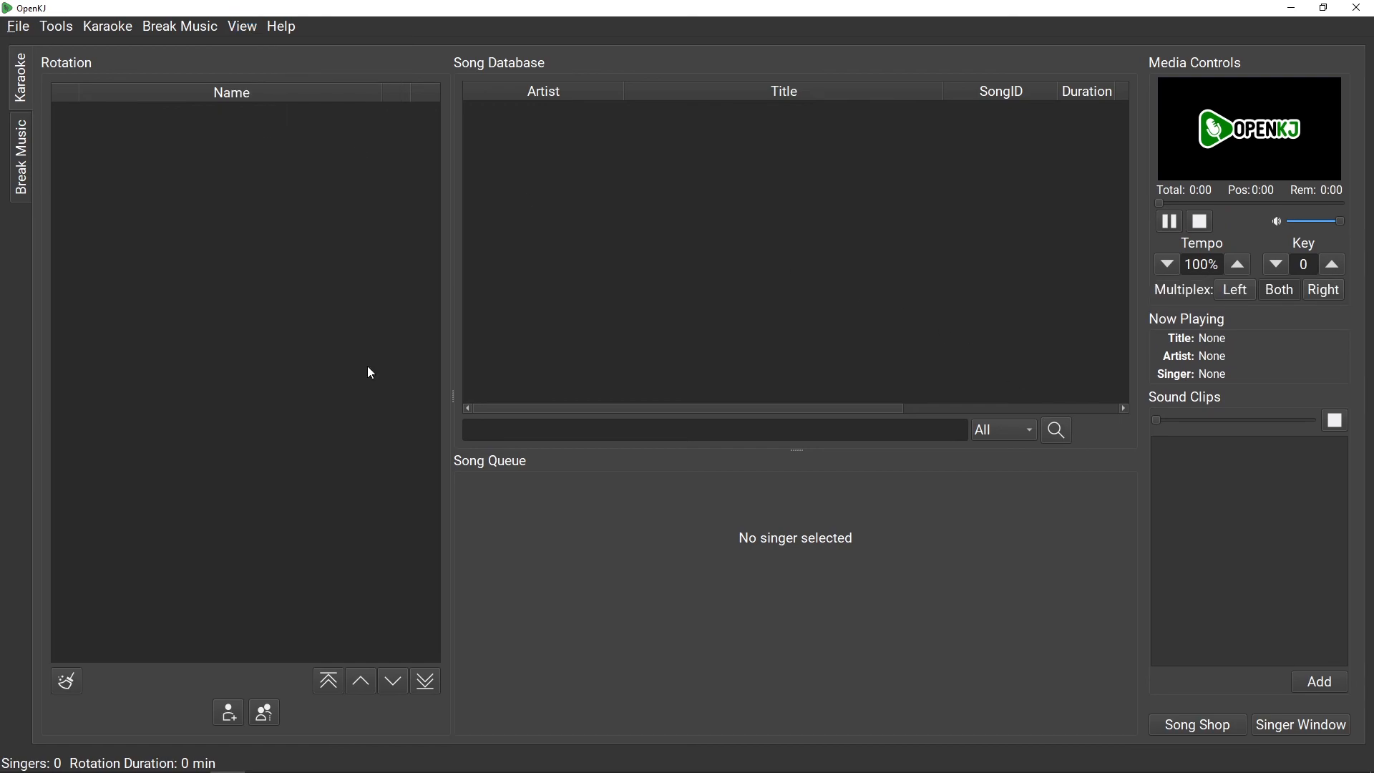